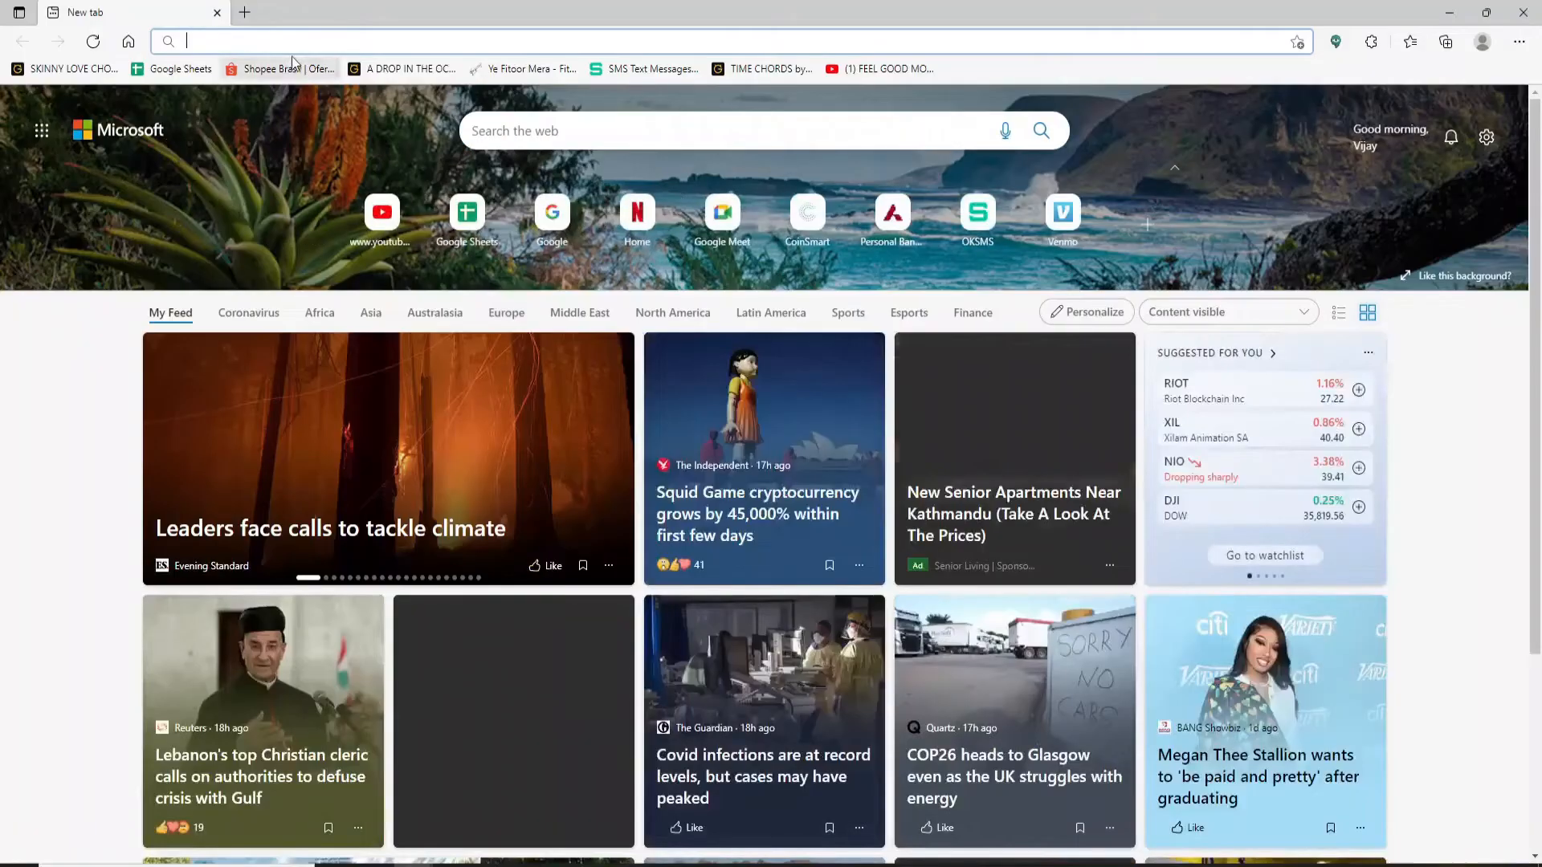
- Enter the Binance address 'bn' in Edge's address bar to load the site
text(bn)
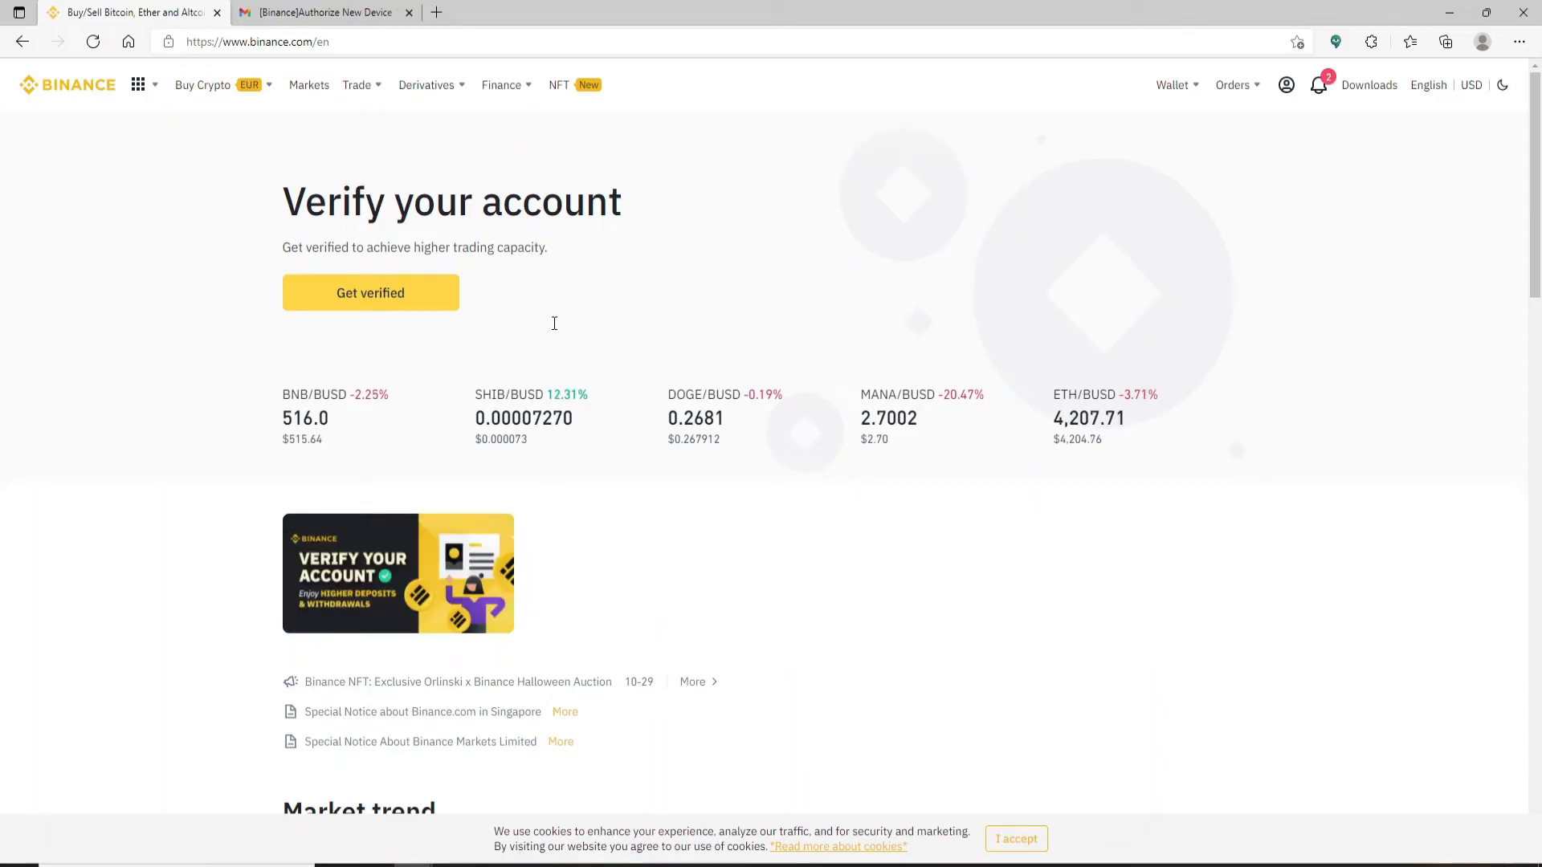
- Go to Security from the profile menu and scroll to Email Address Verification
click(1233, 84)
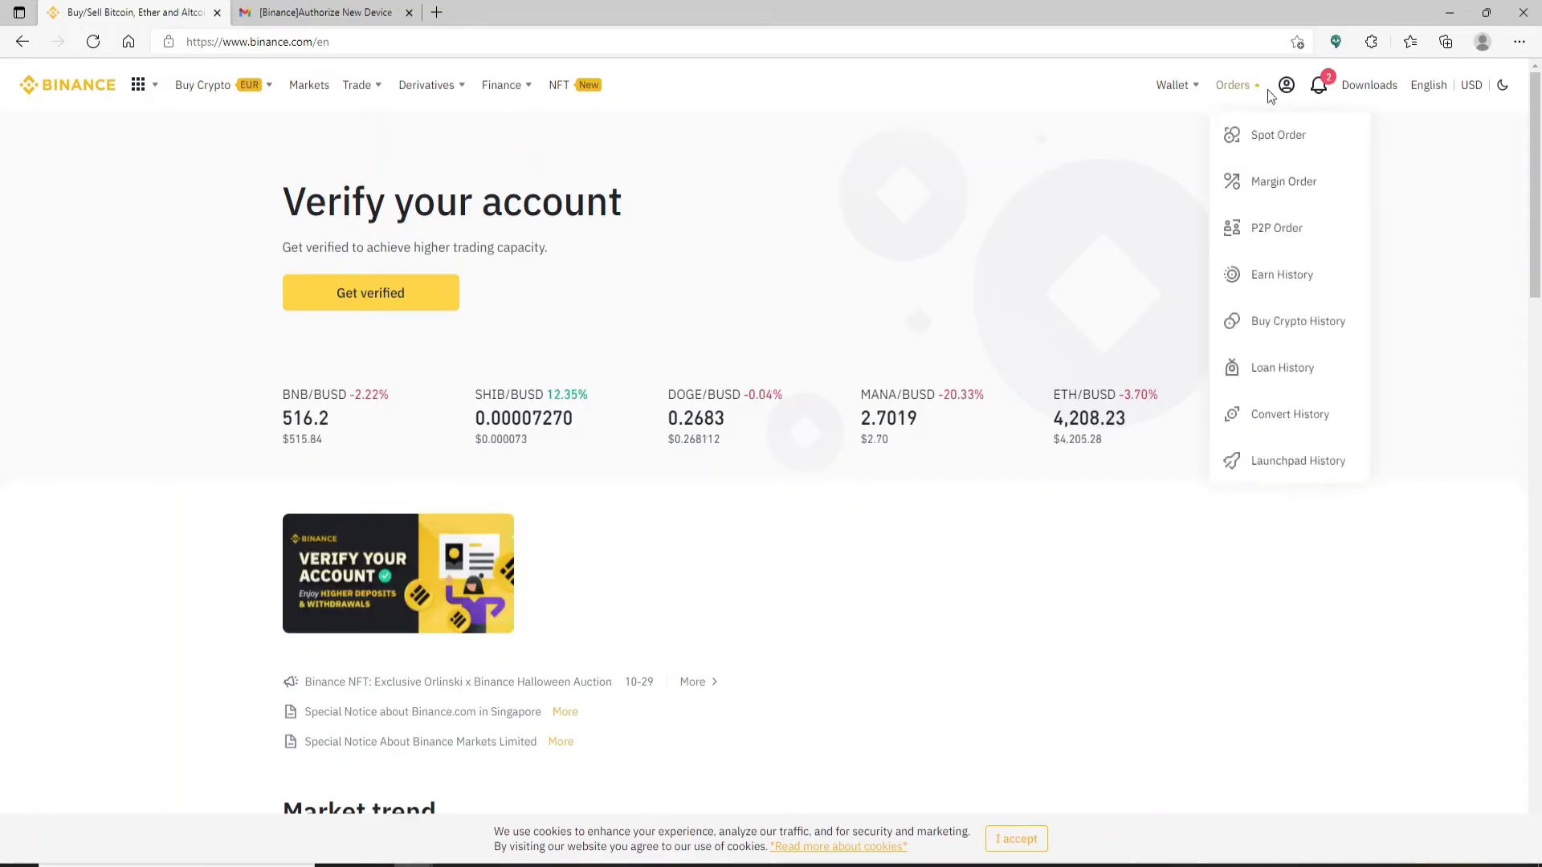
click(1287, 84)
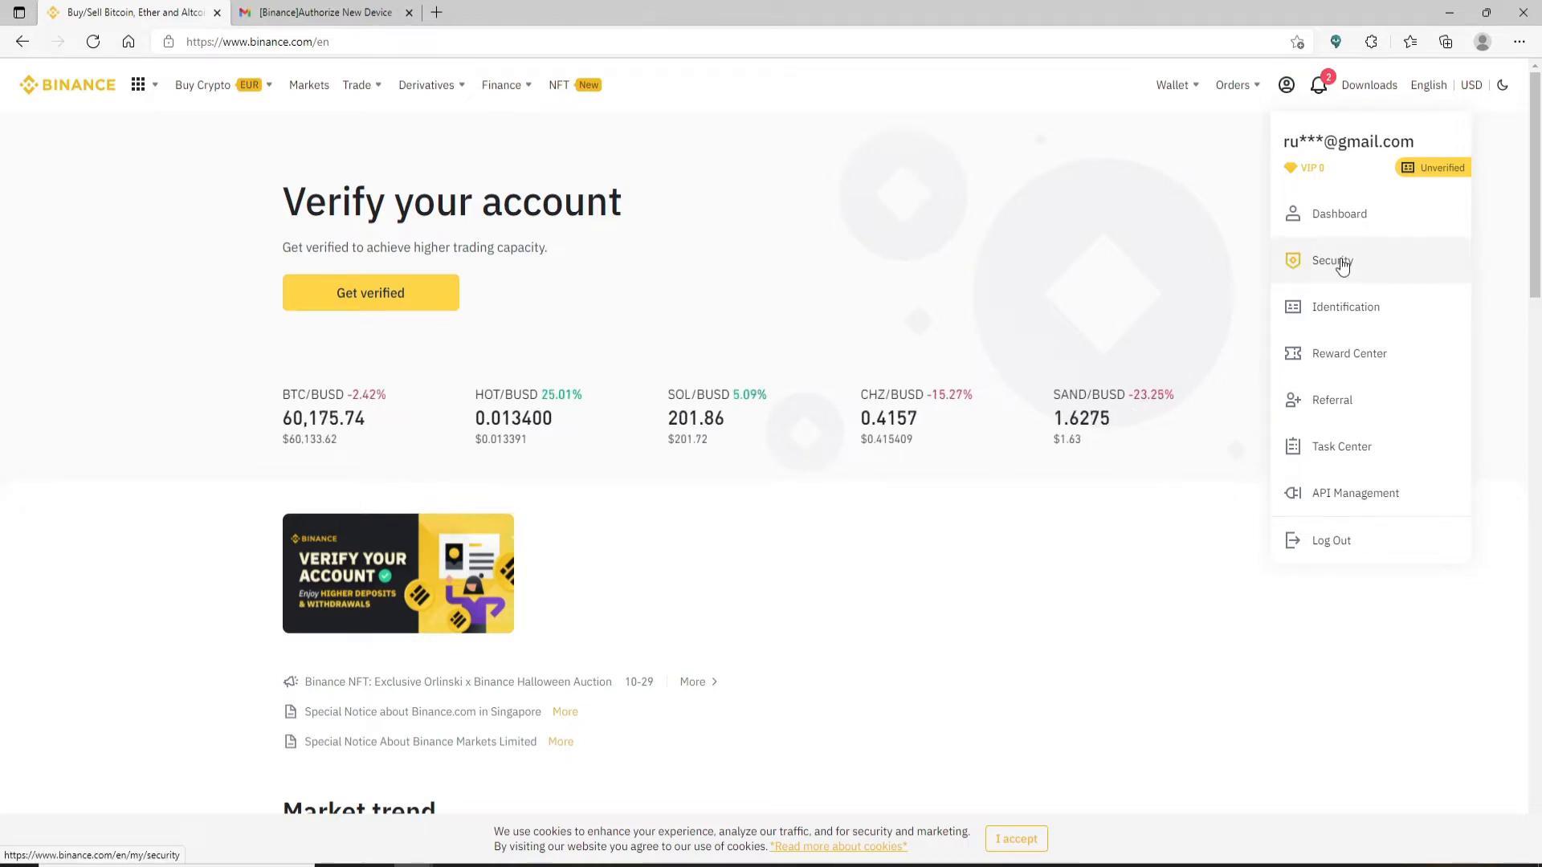
click(1332, 260)
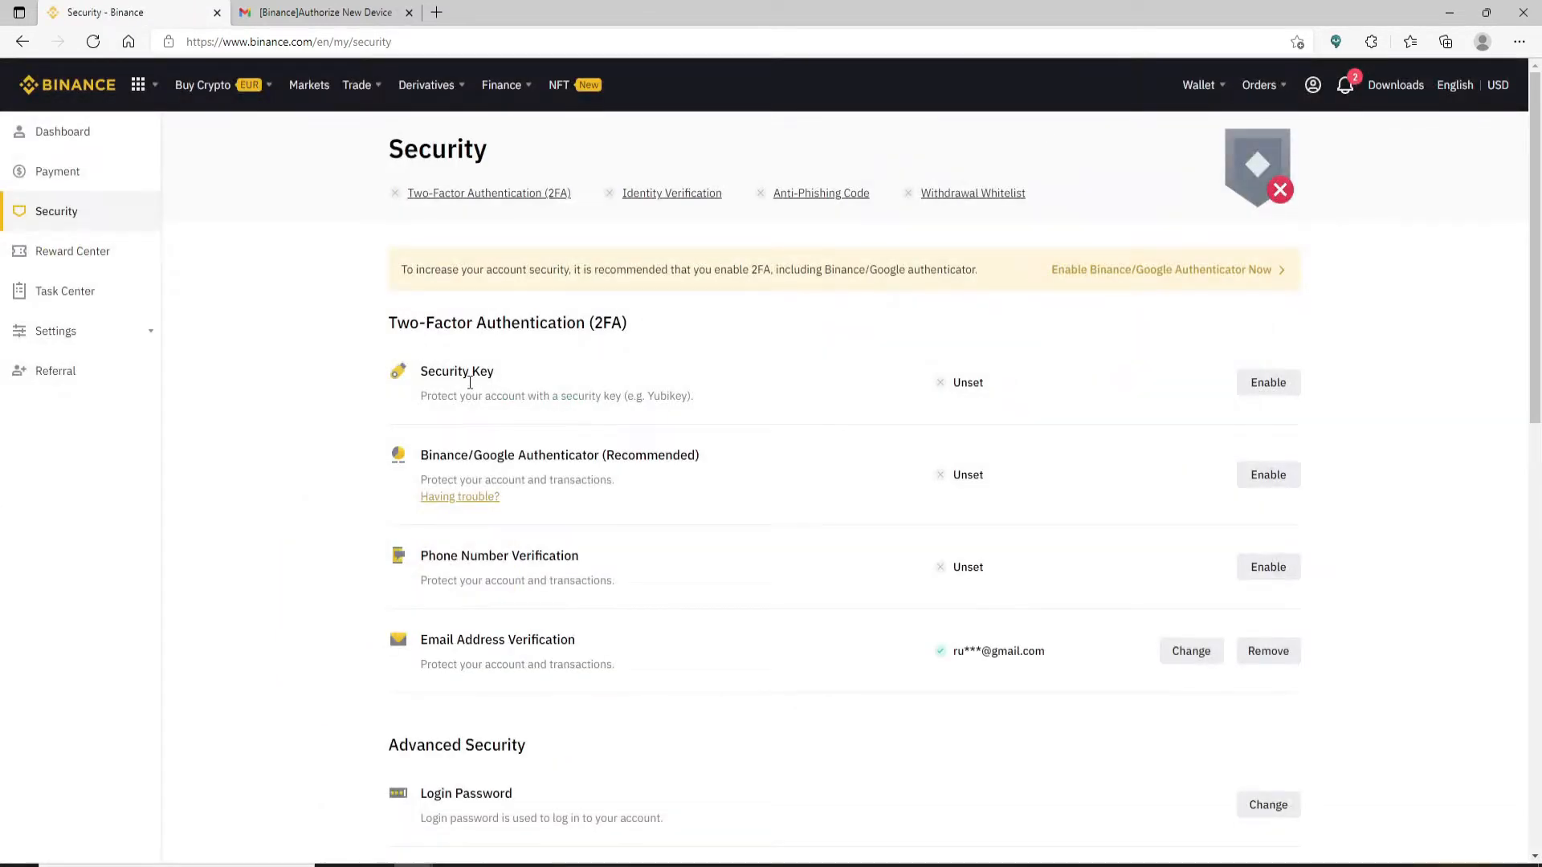
scroll(down, 3)
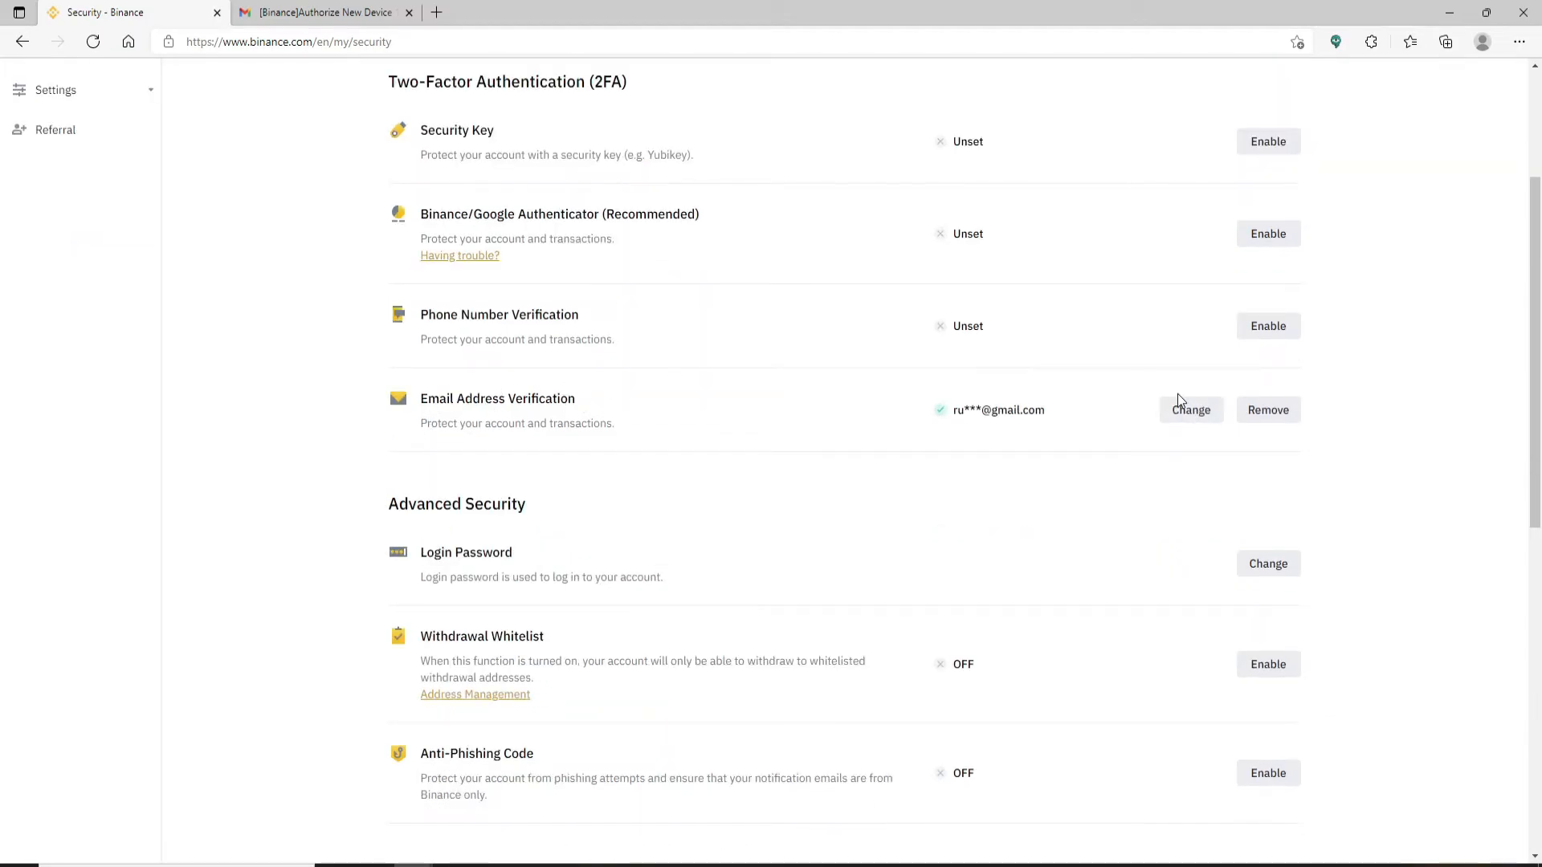
- Choose Change for Email Address Verification and confirm the warning
click(1191, 409)
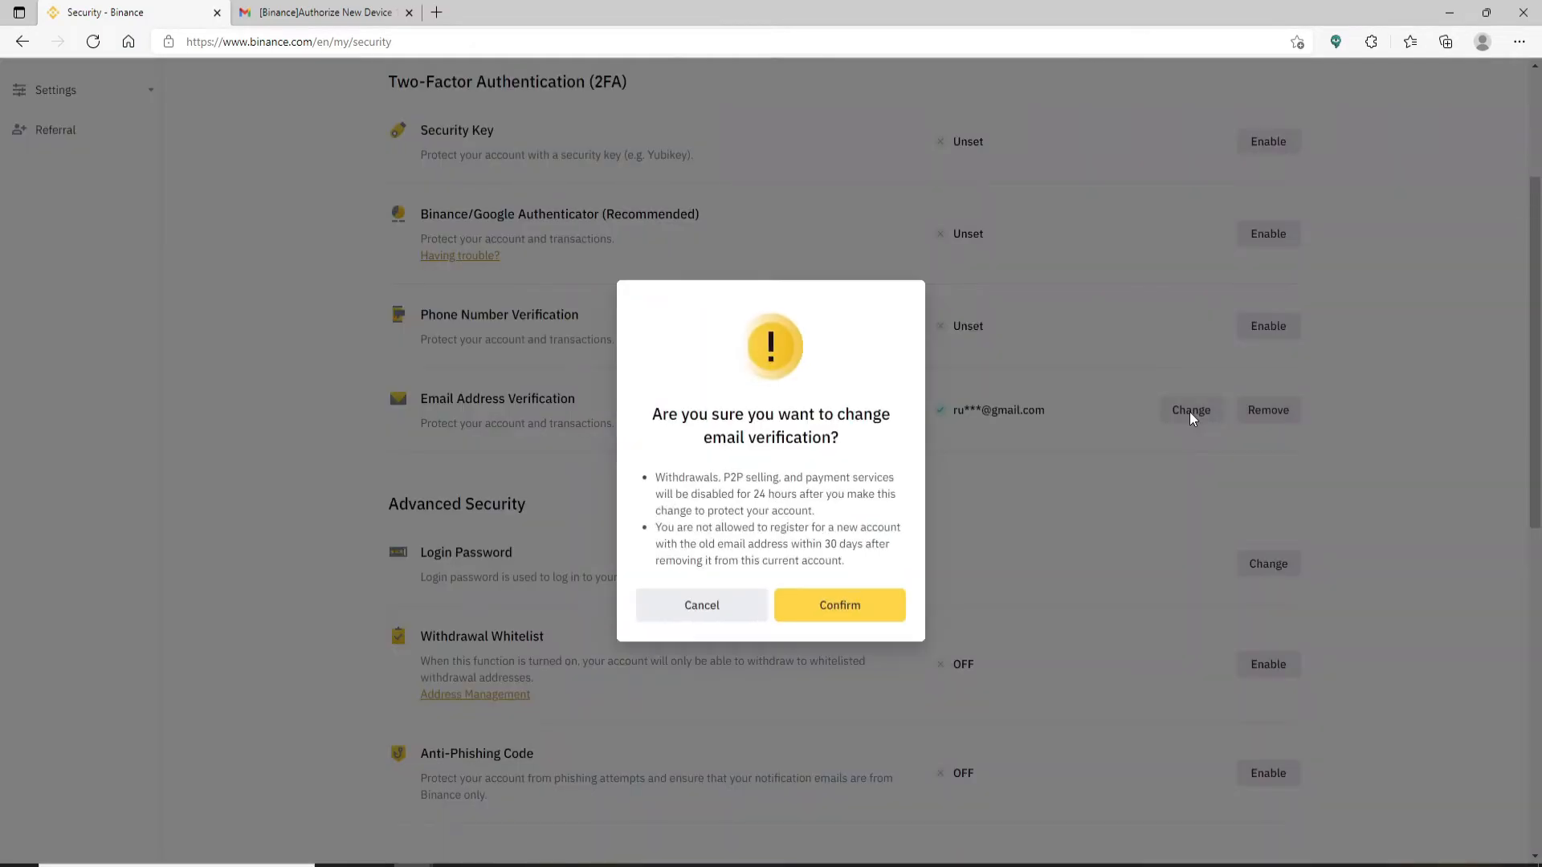
mouse_move(809, 515)
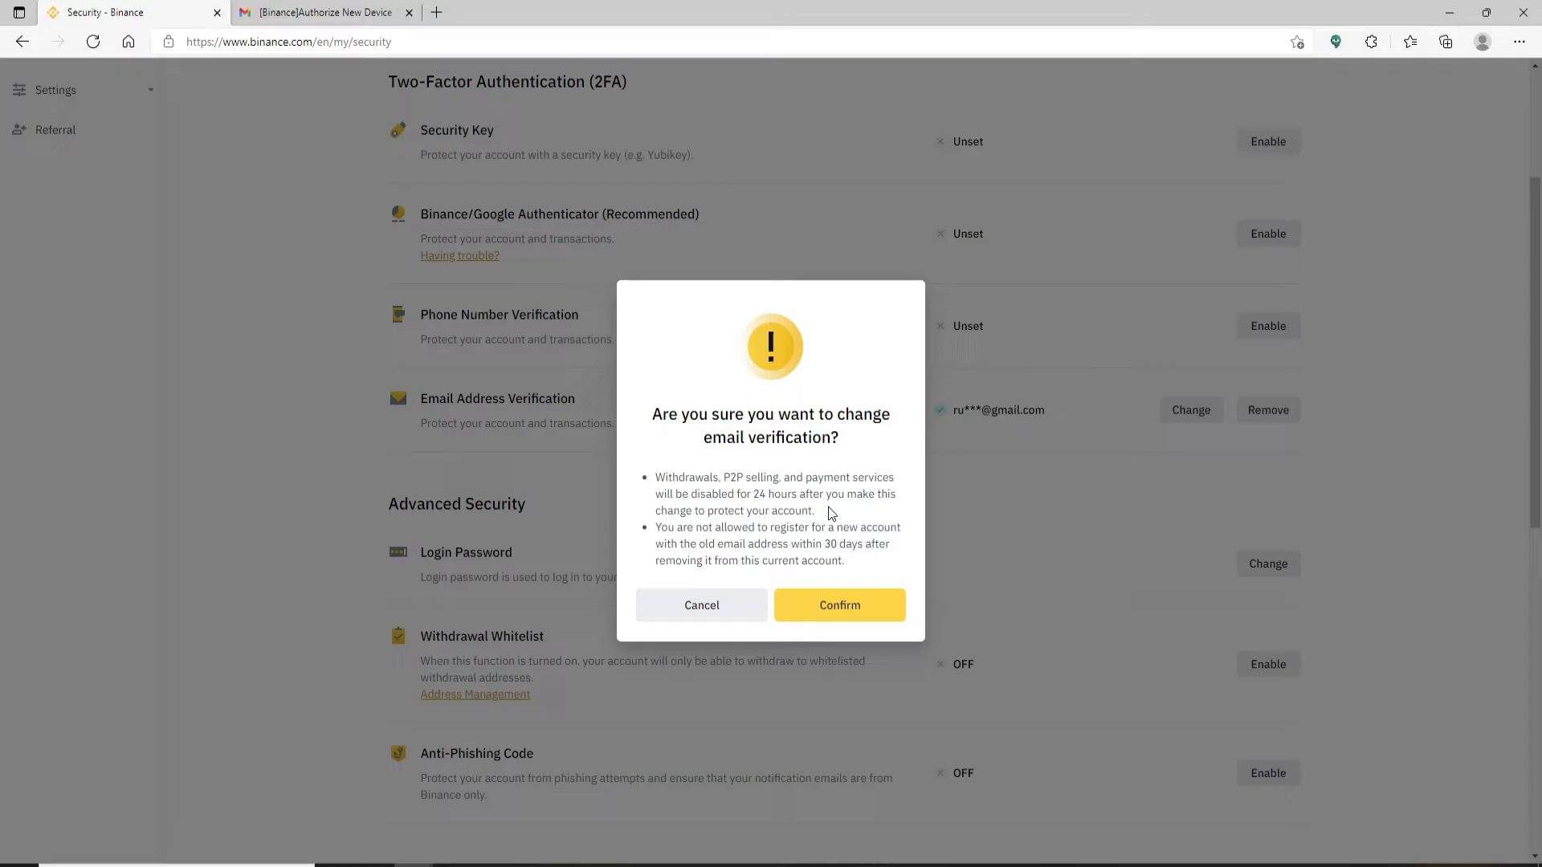
click(837, 605)
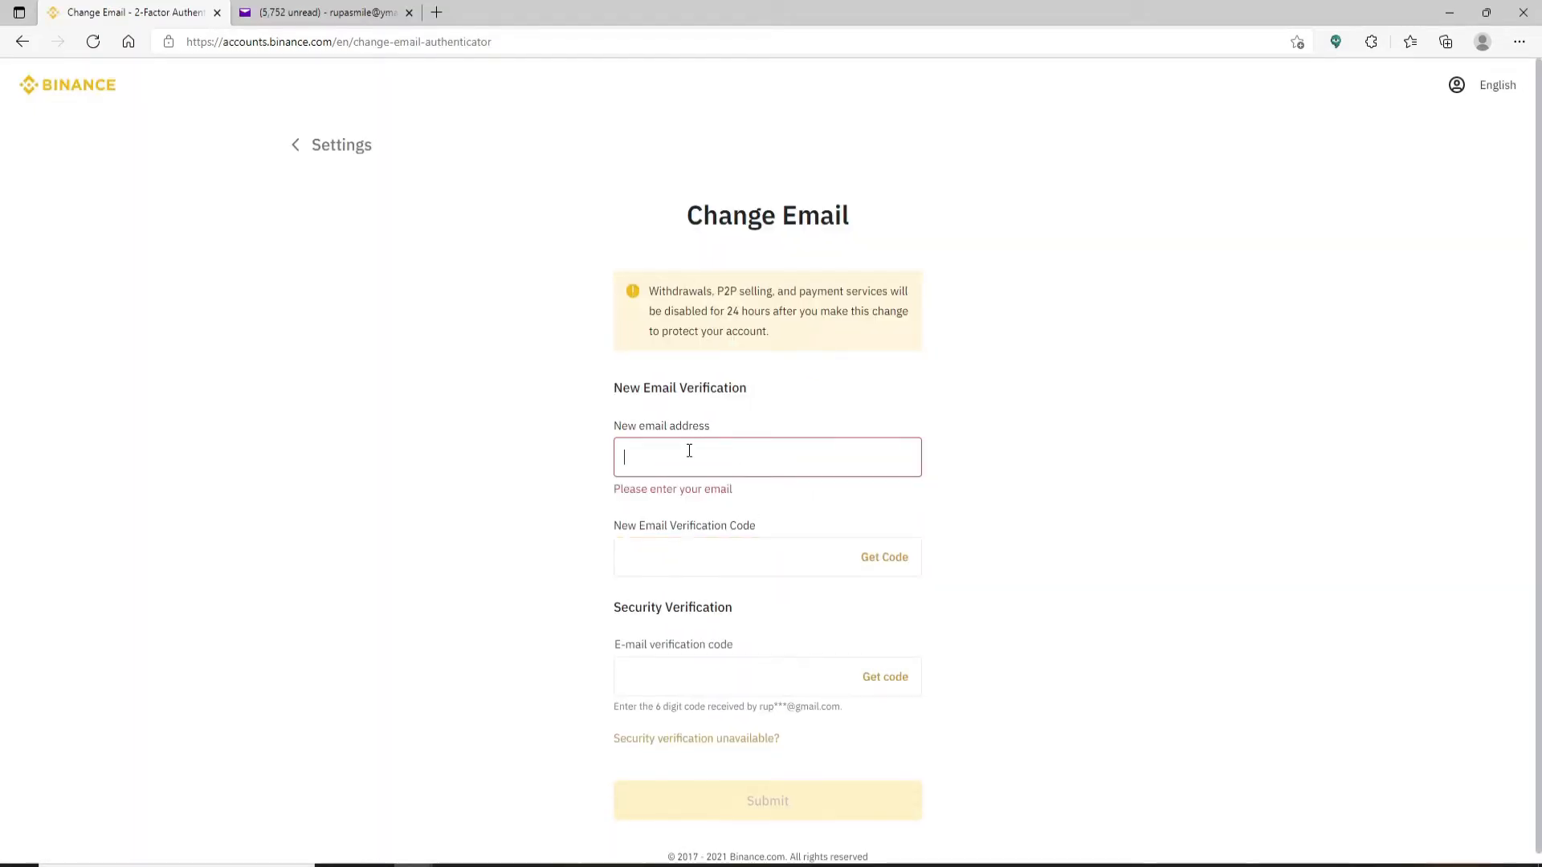
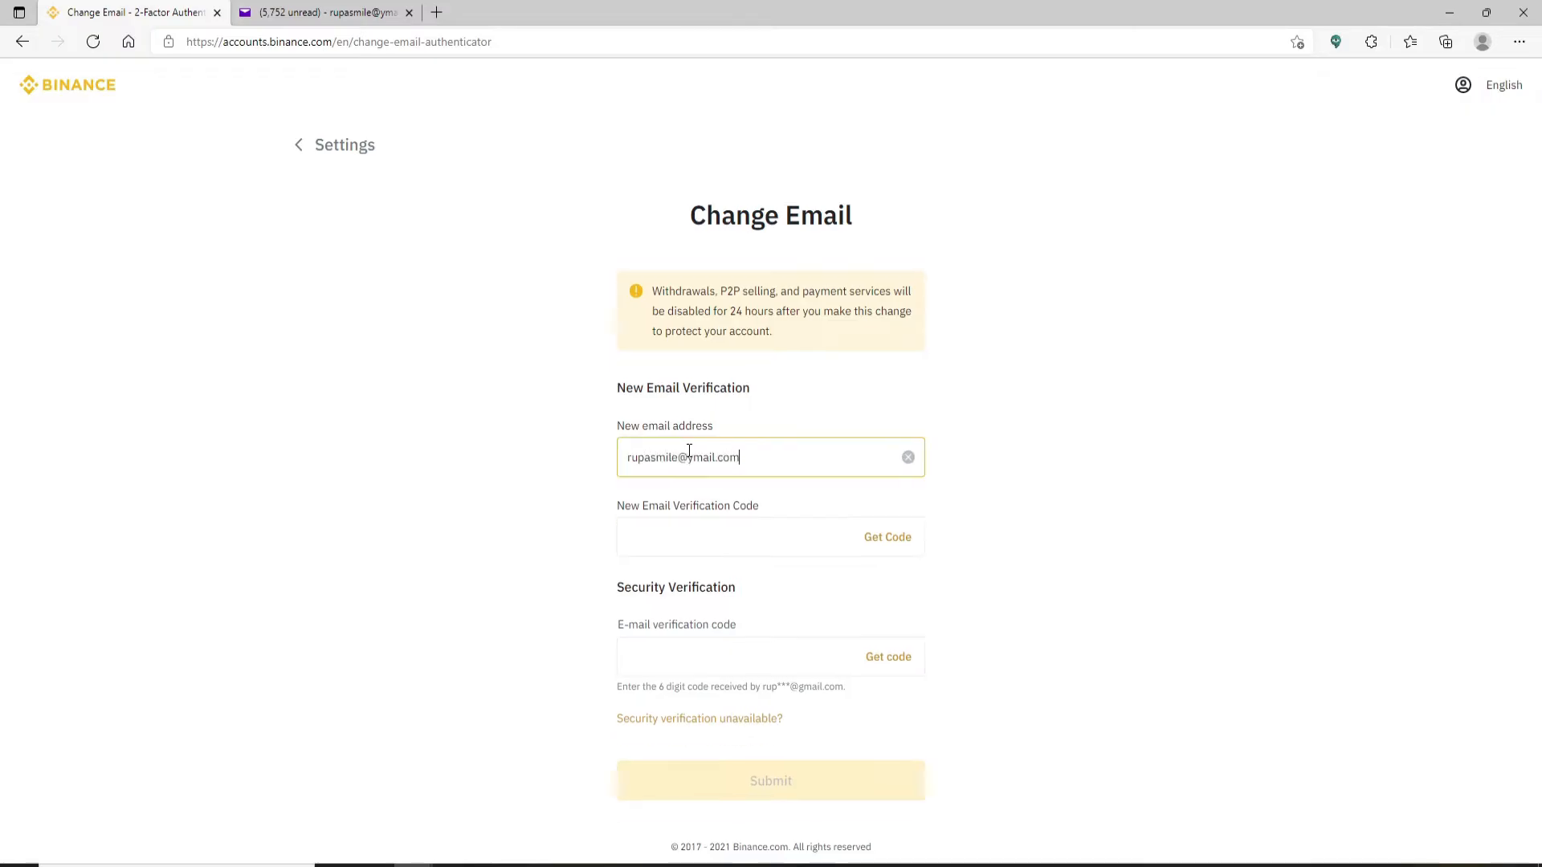
click(748, 538)
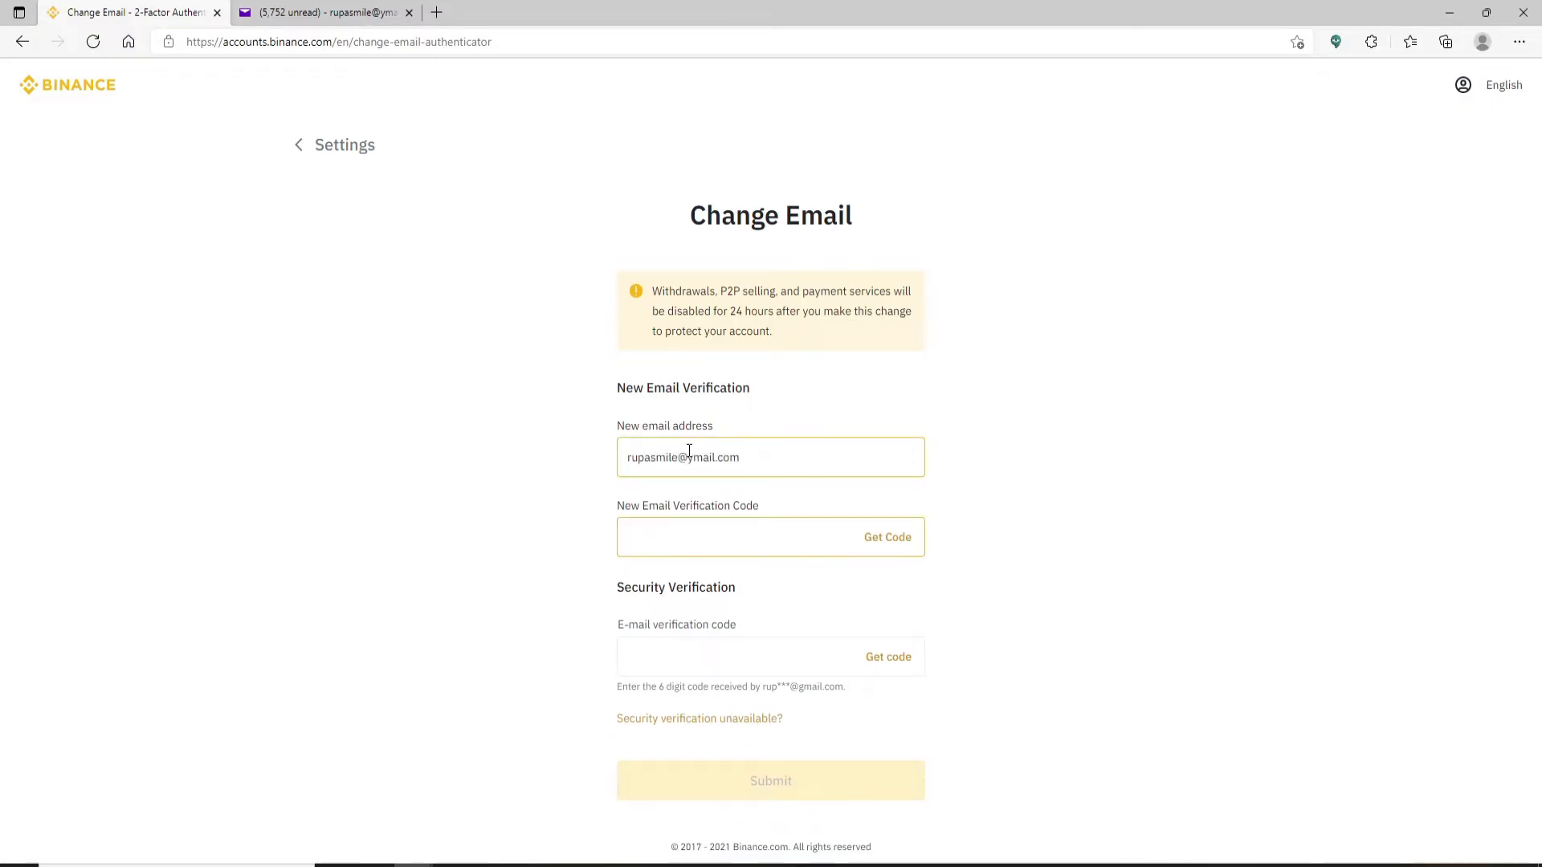
click(705, 537)
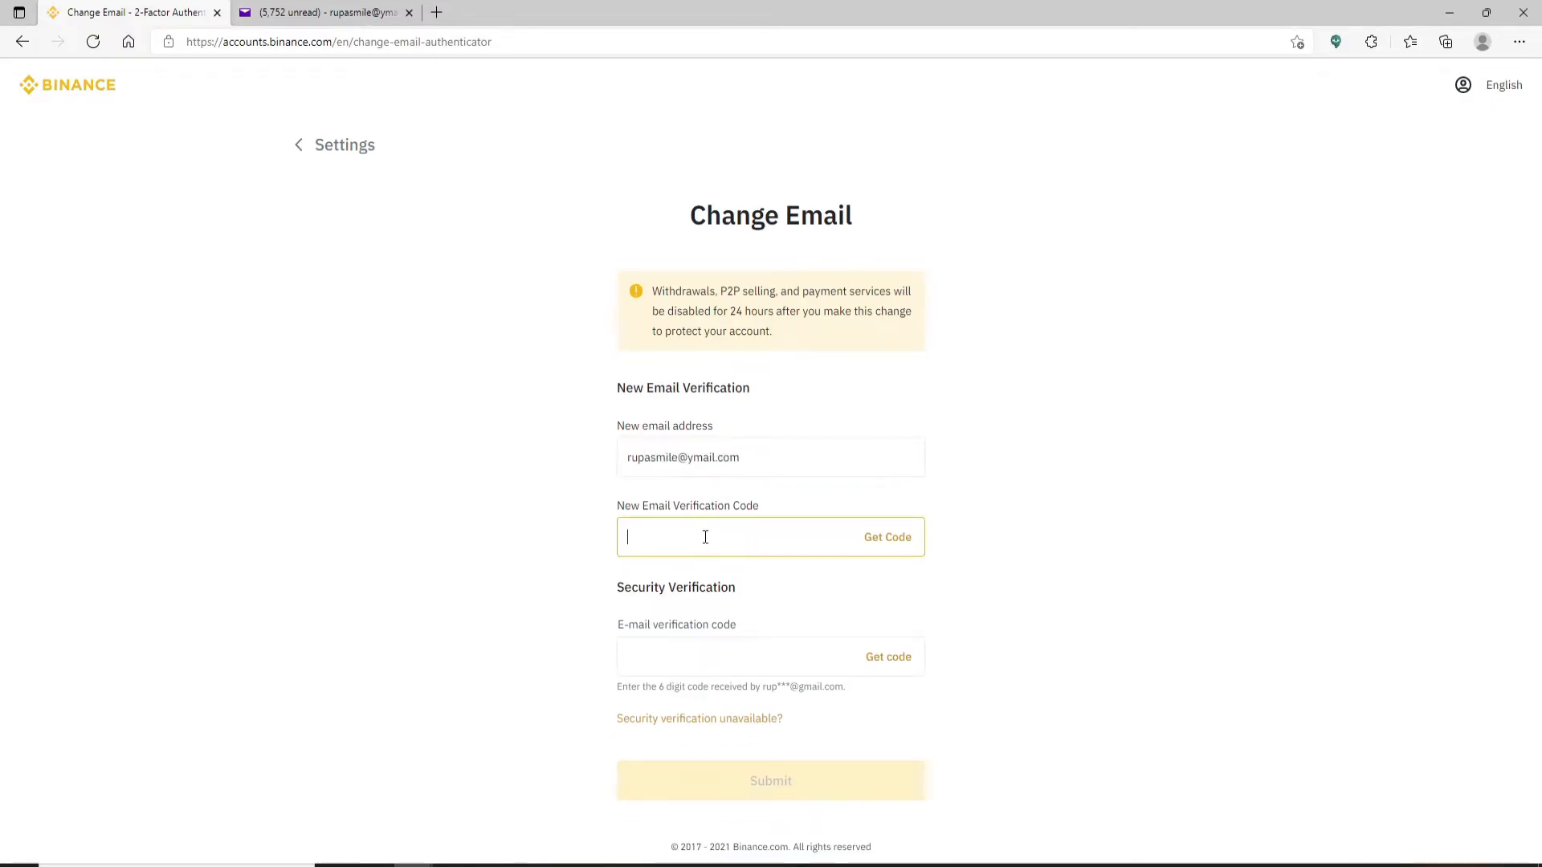
click(770, 457)
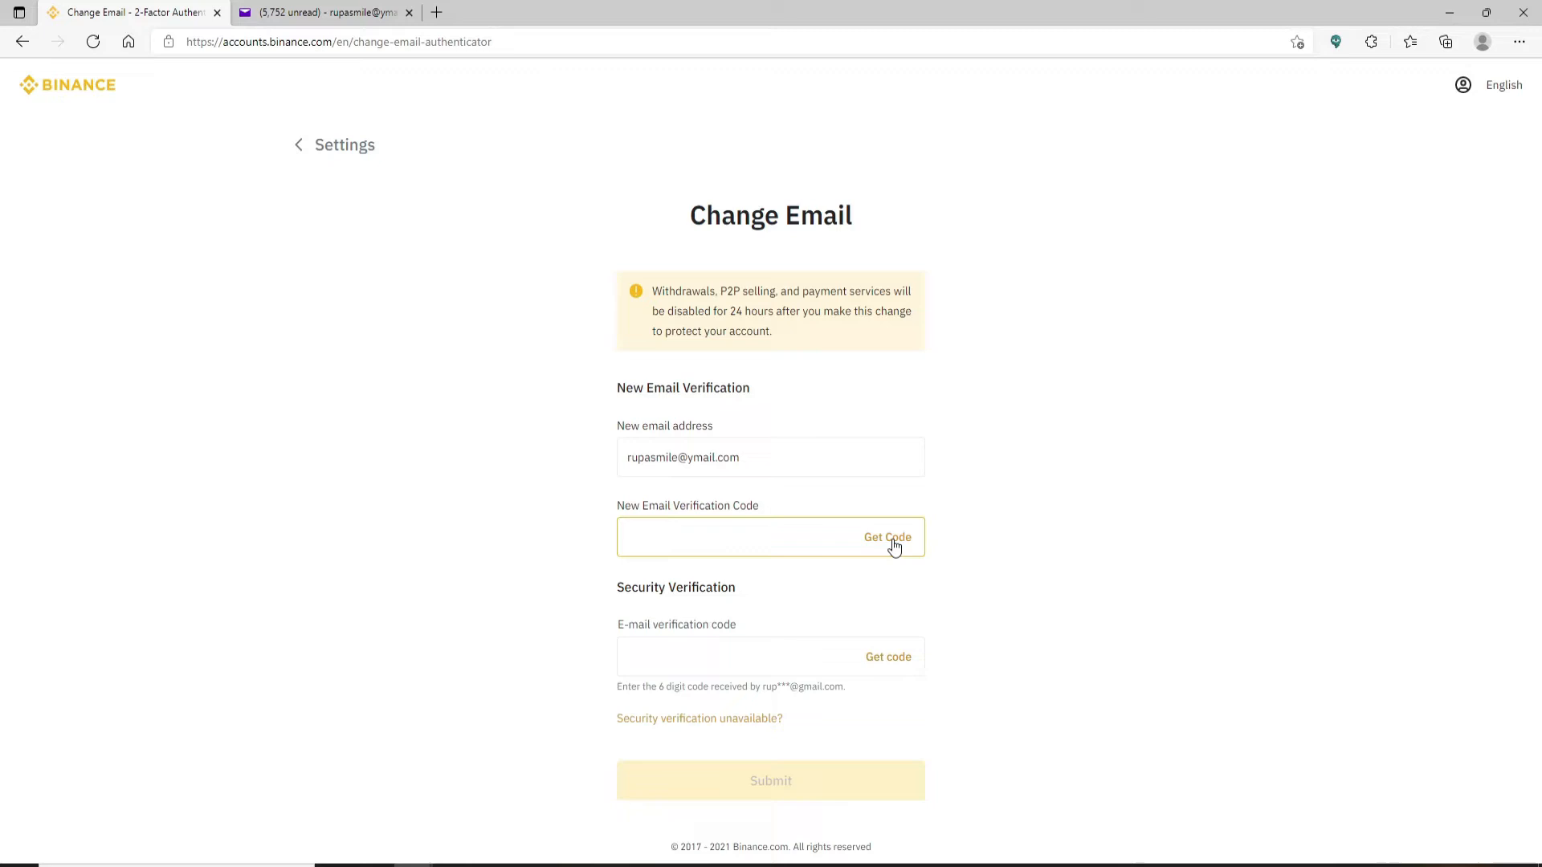
click(887, 537)
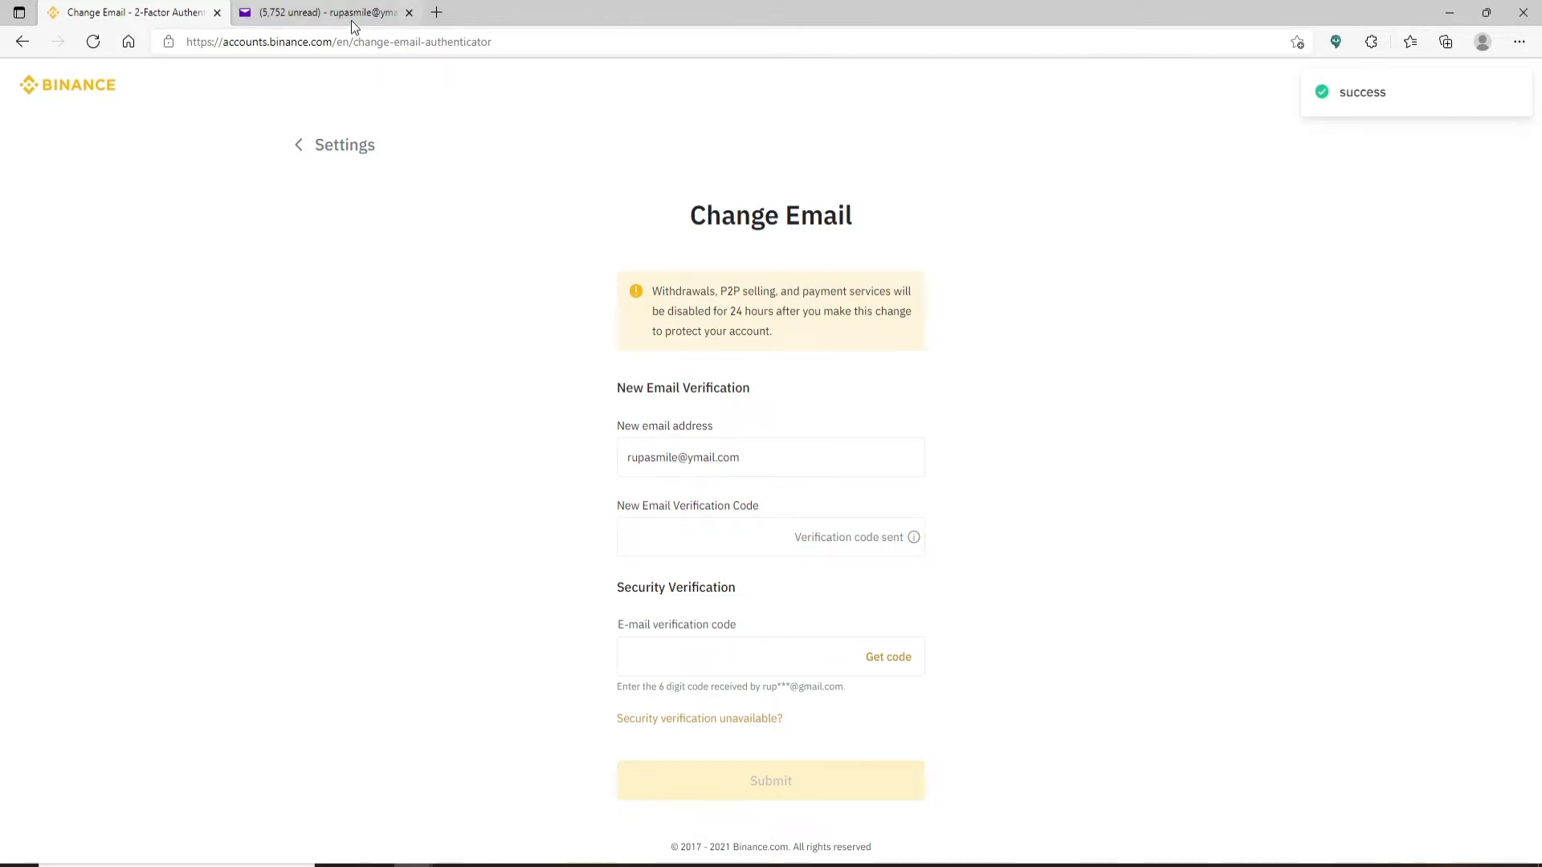
click(320, 12)
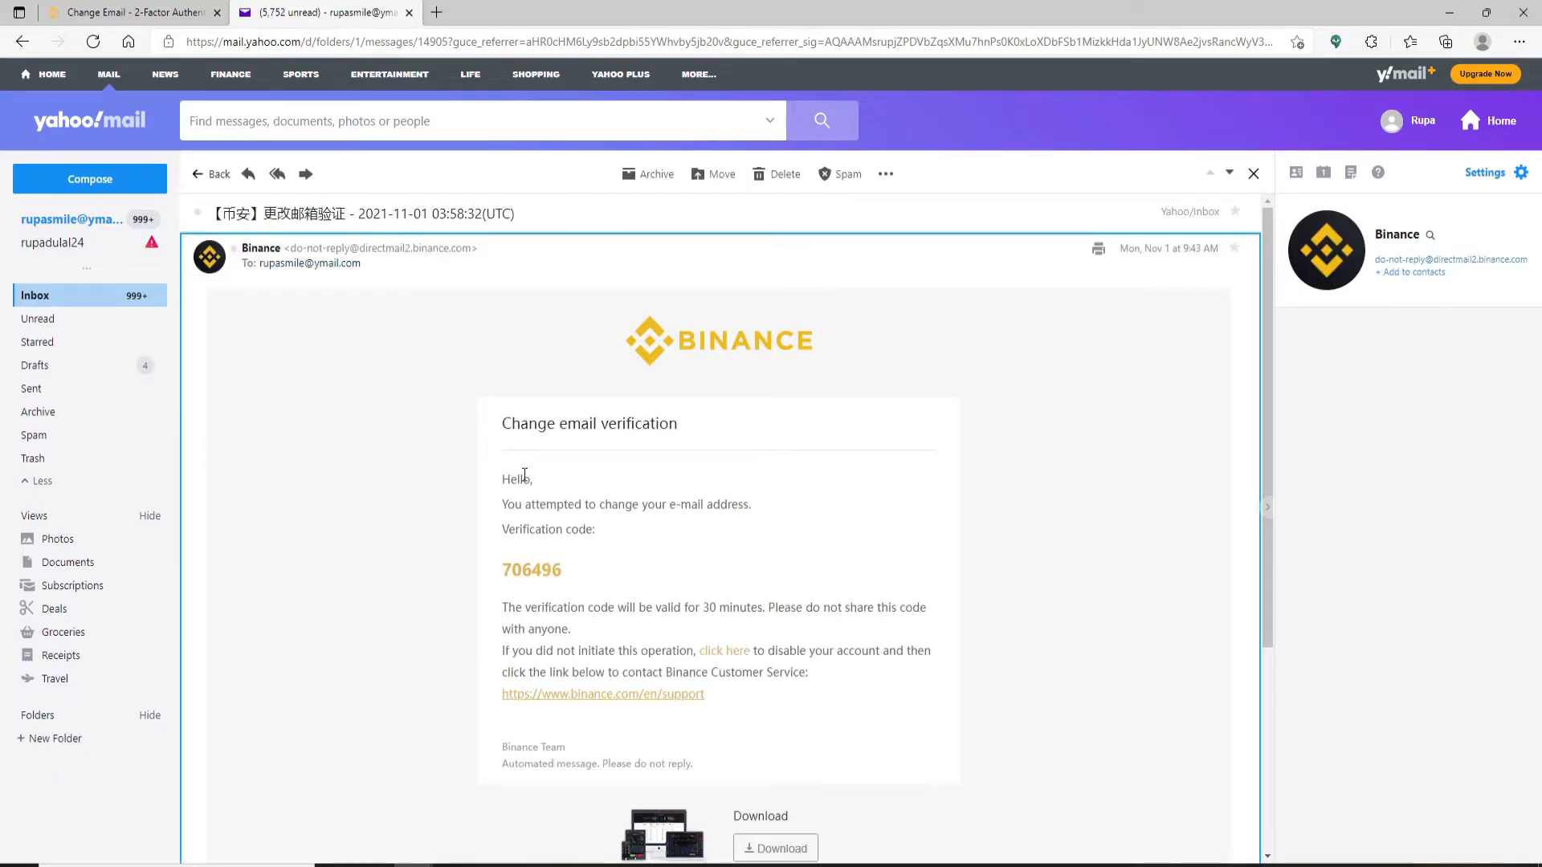
double_click(531, 570)
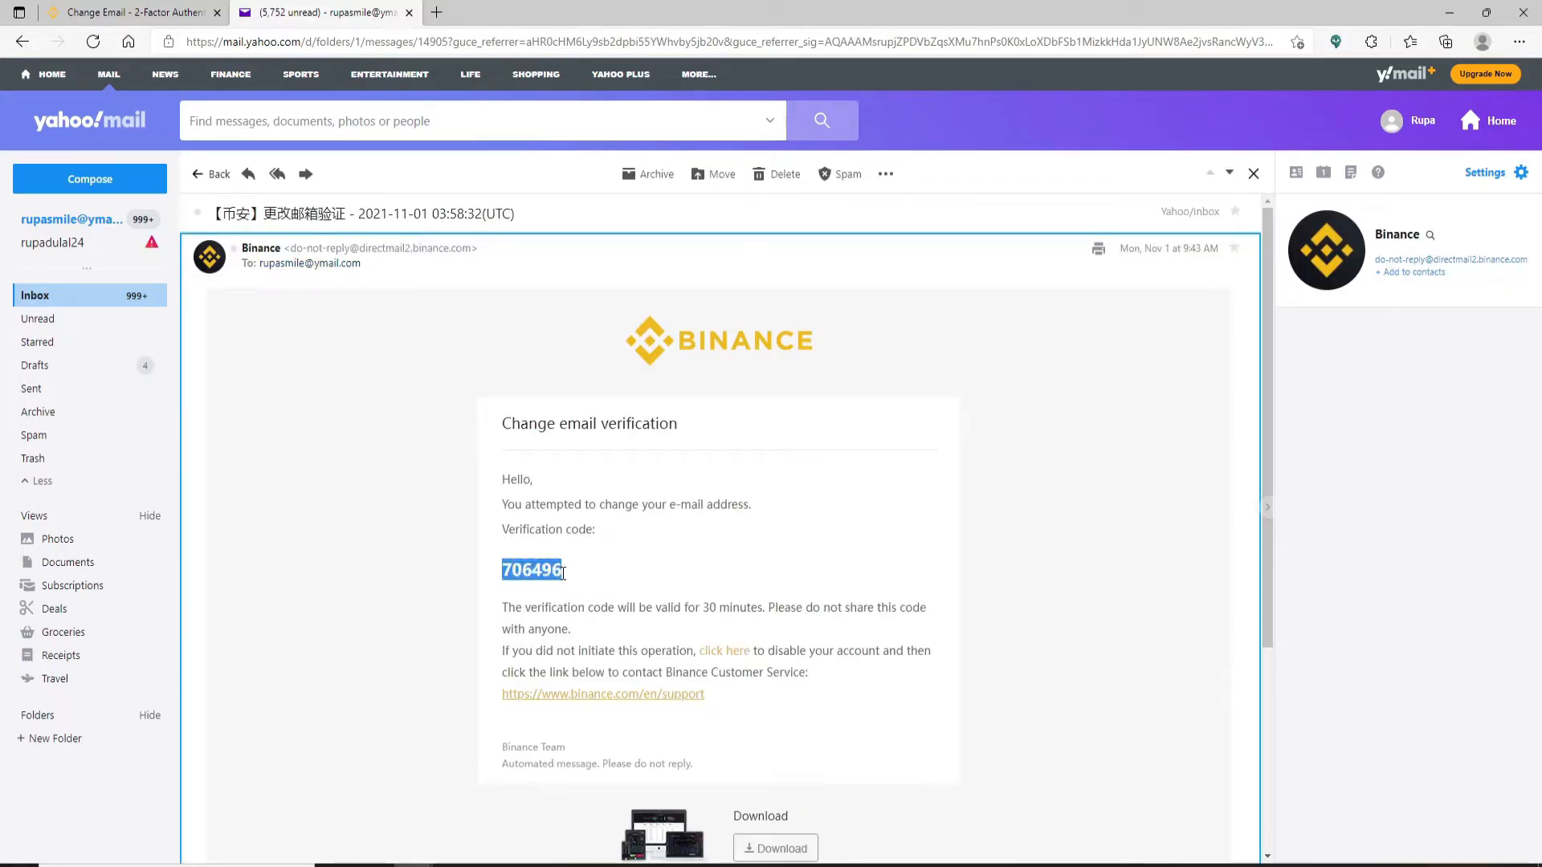
click(127, 12)
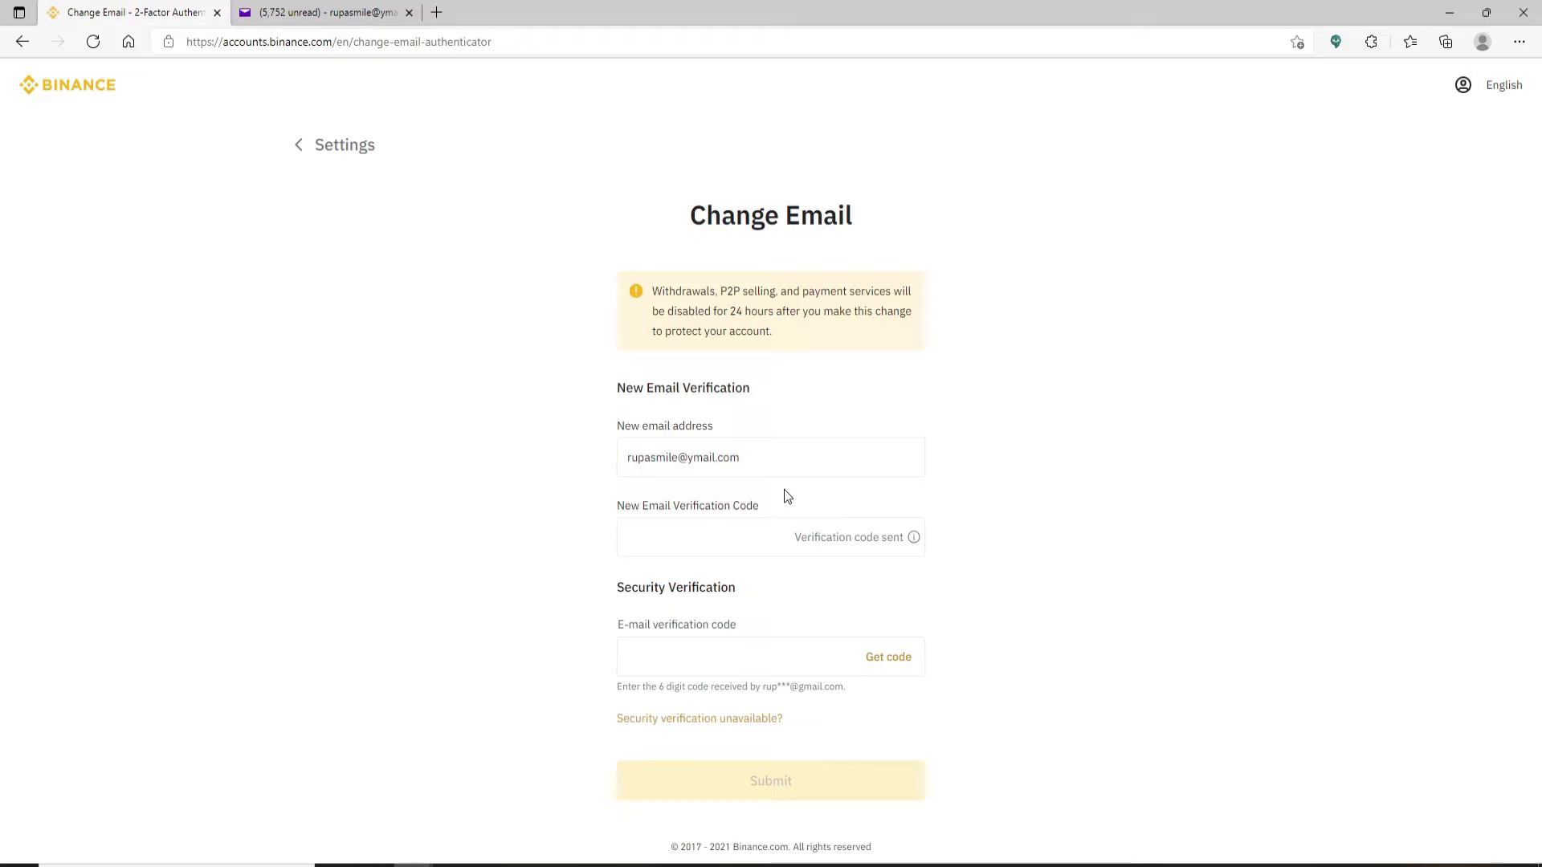
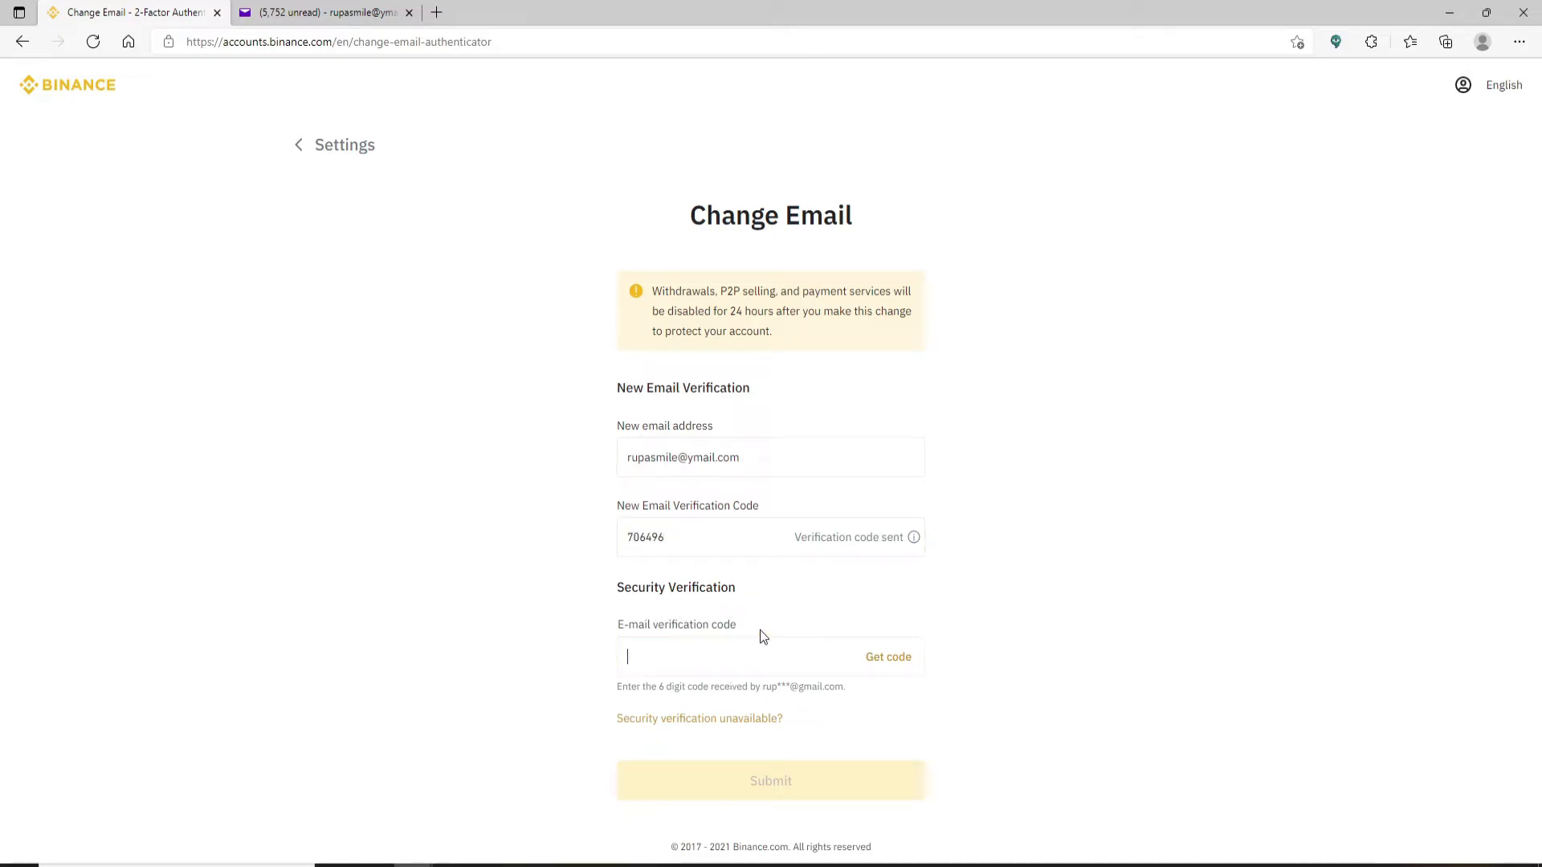
click(713, 656)
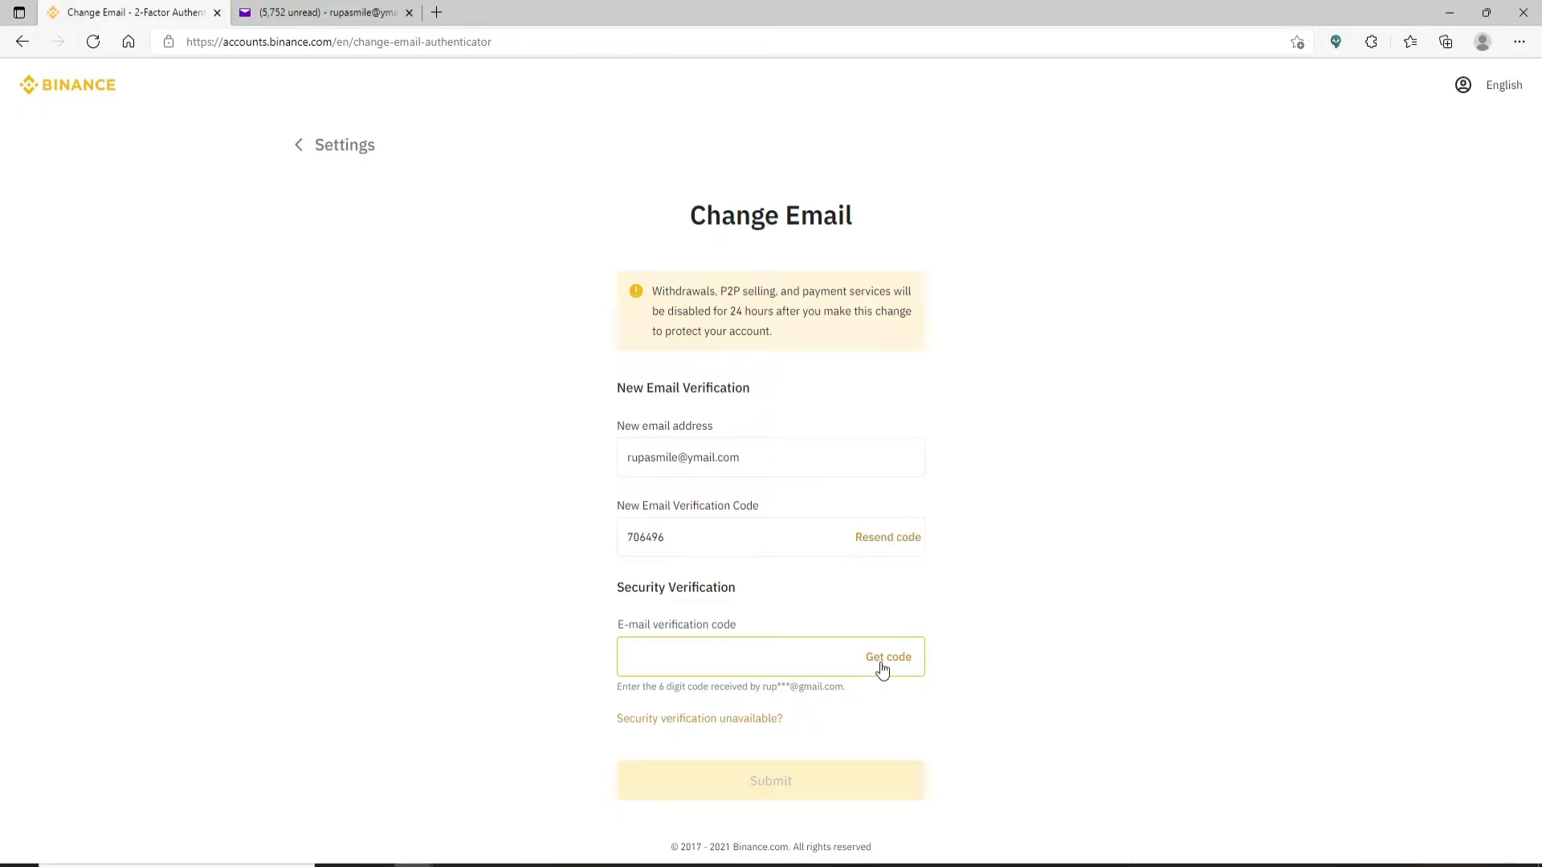
click(887, 657)
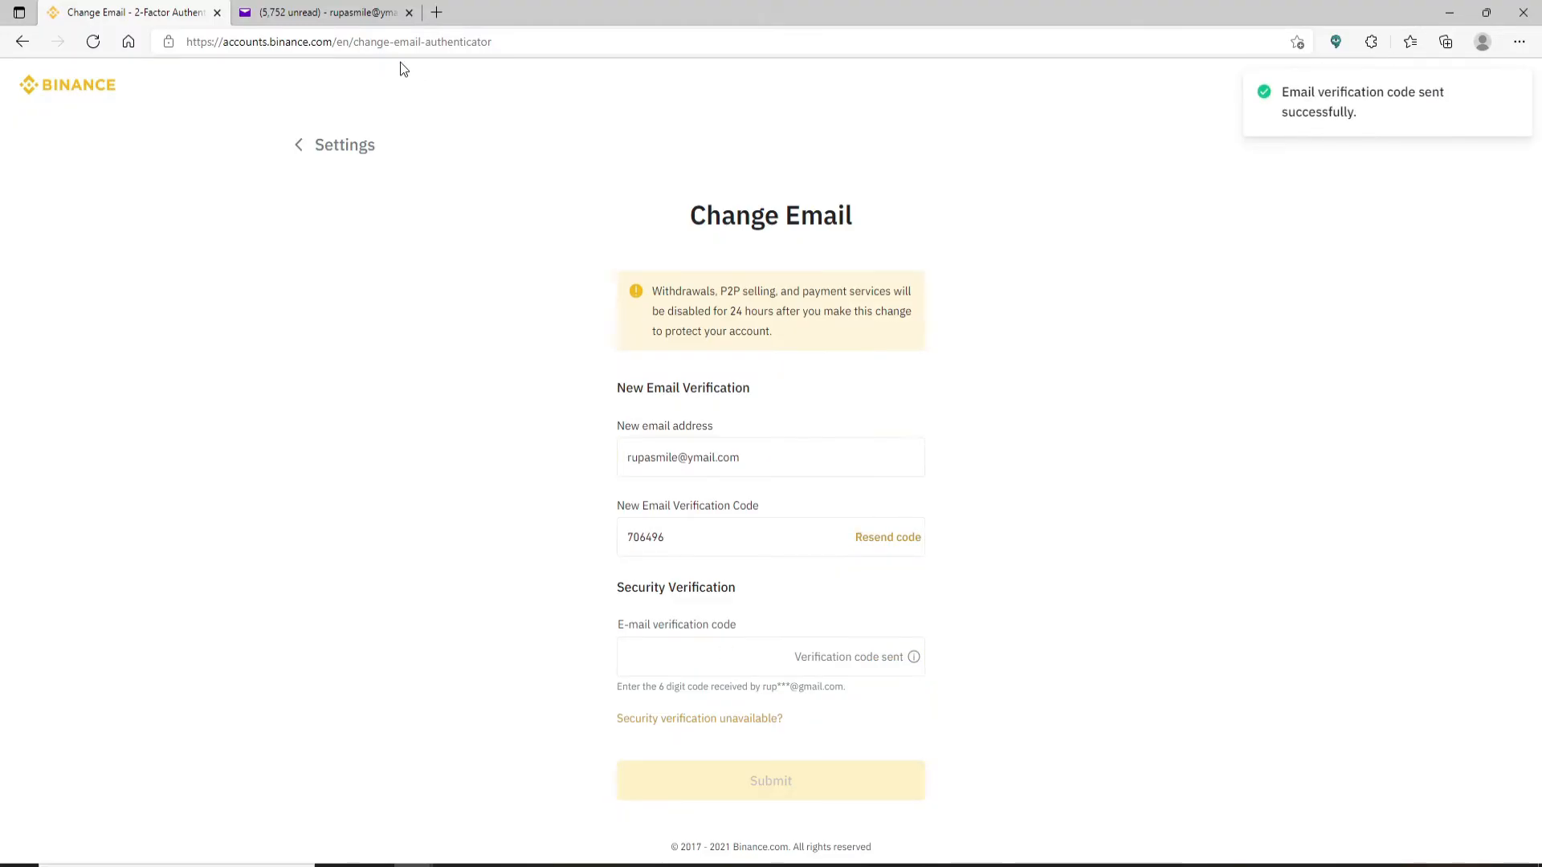
click(323, 12)
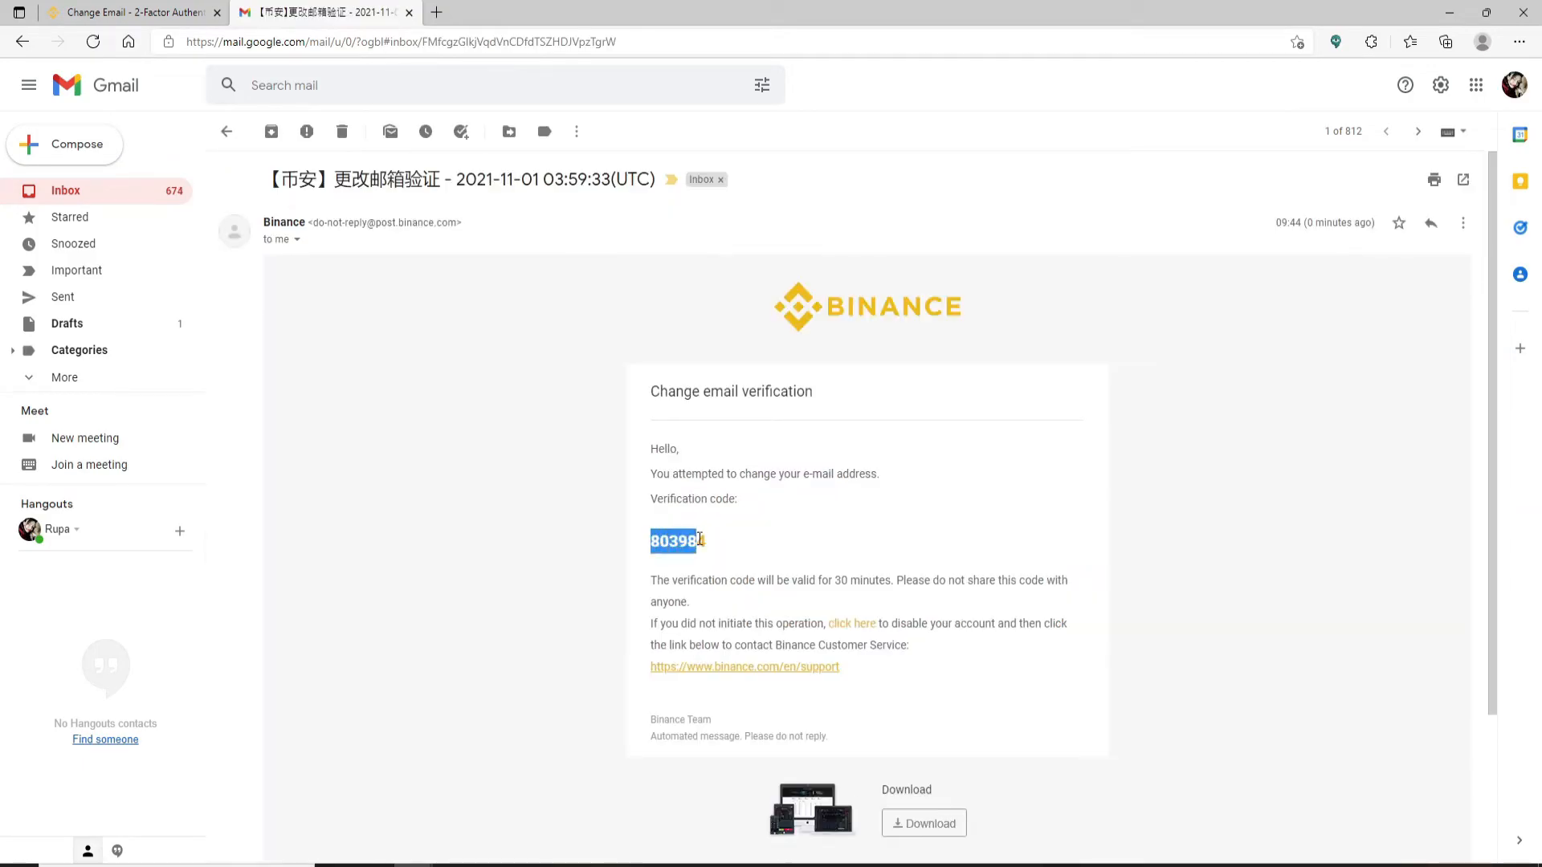
click(128, 12)
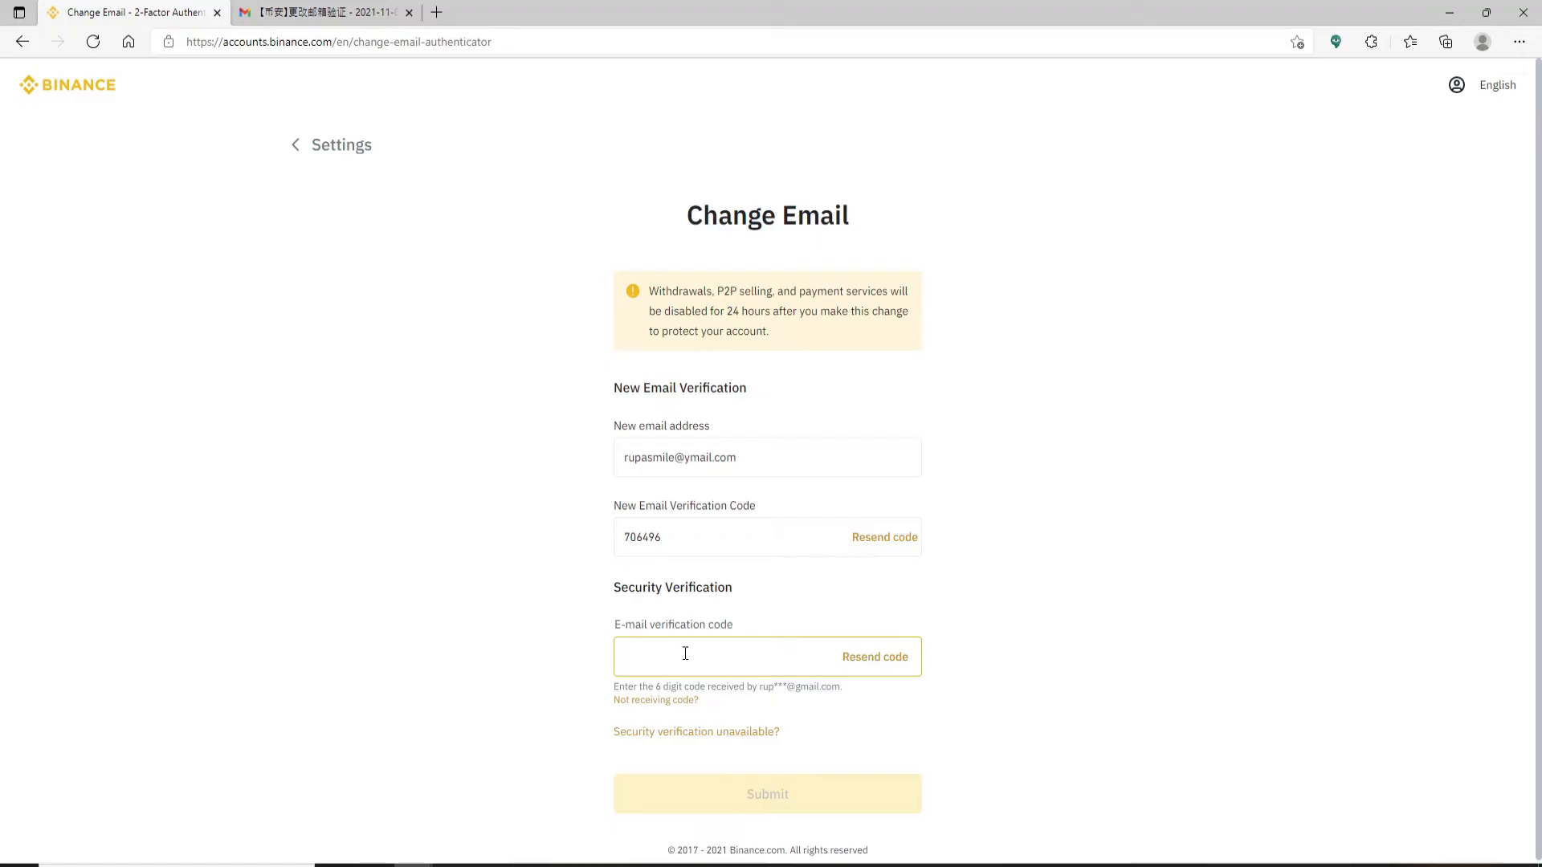
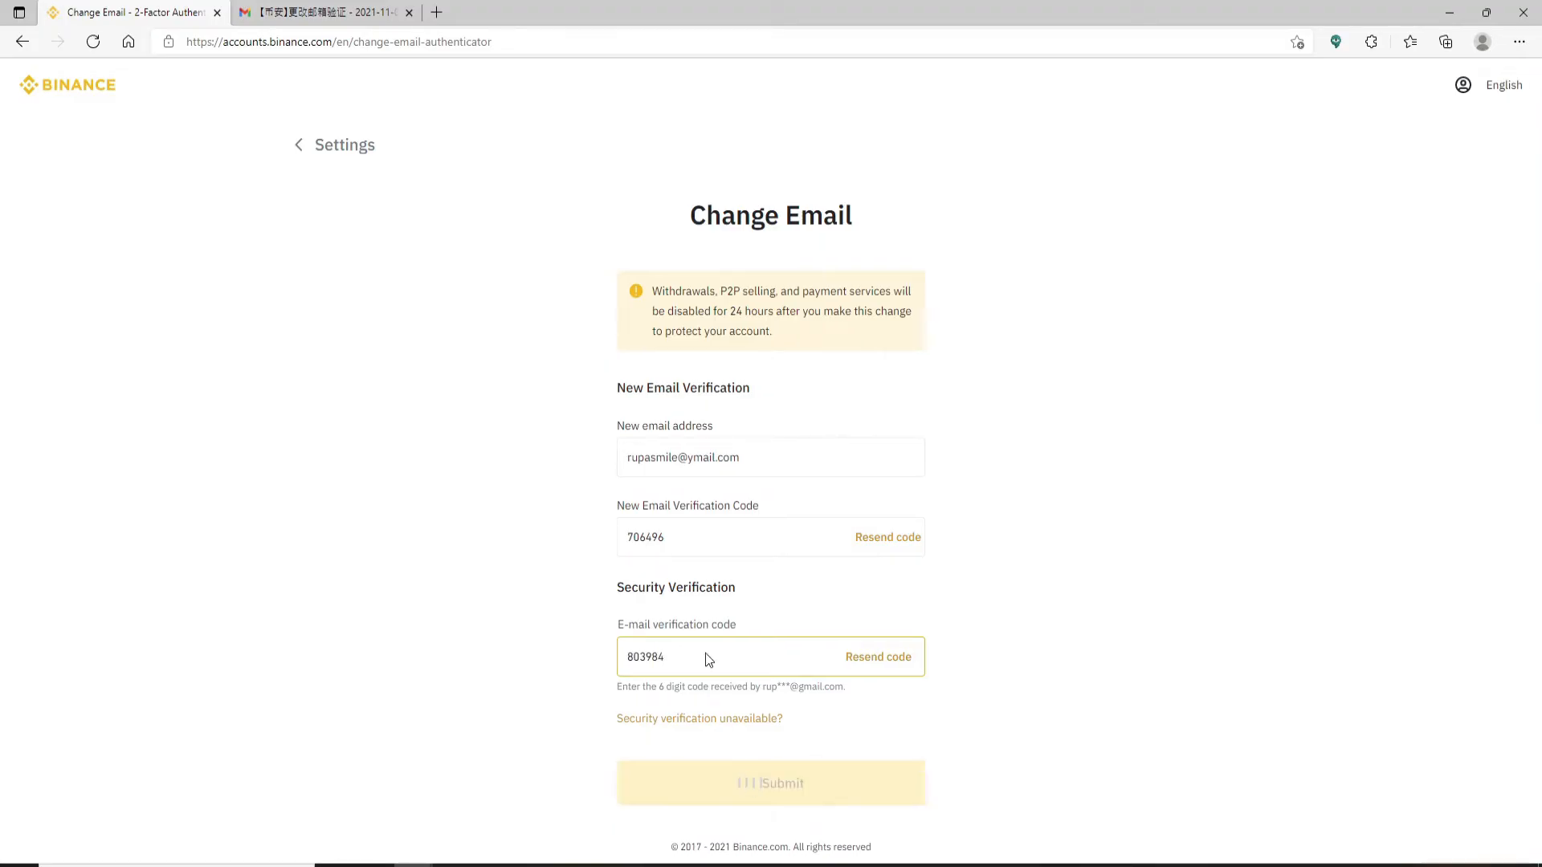
click(770, 783)
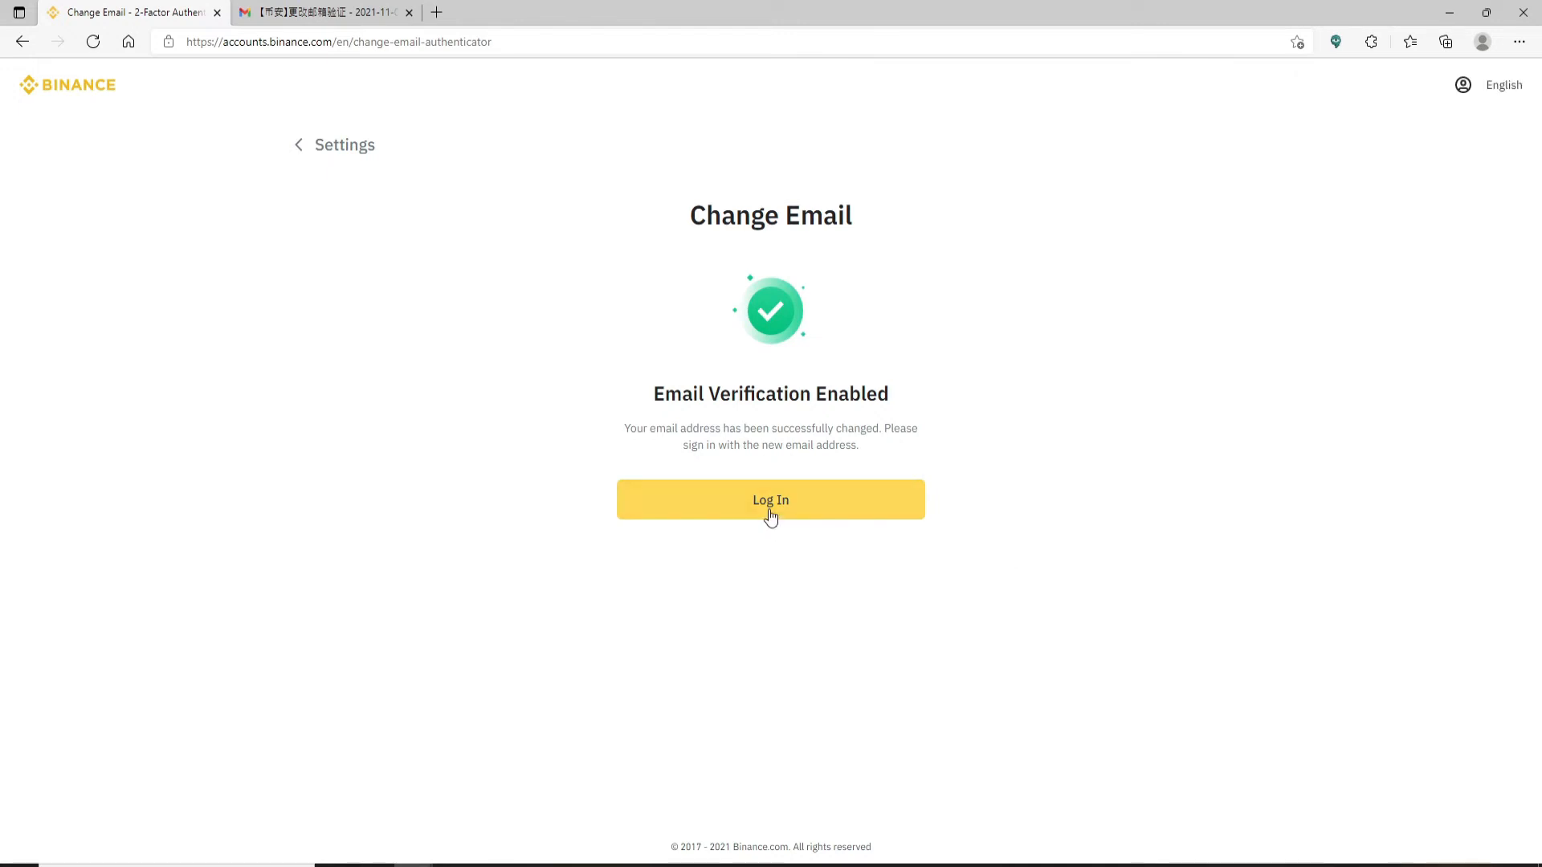
click(770, 499)
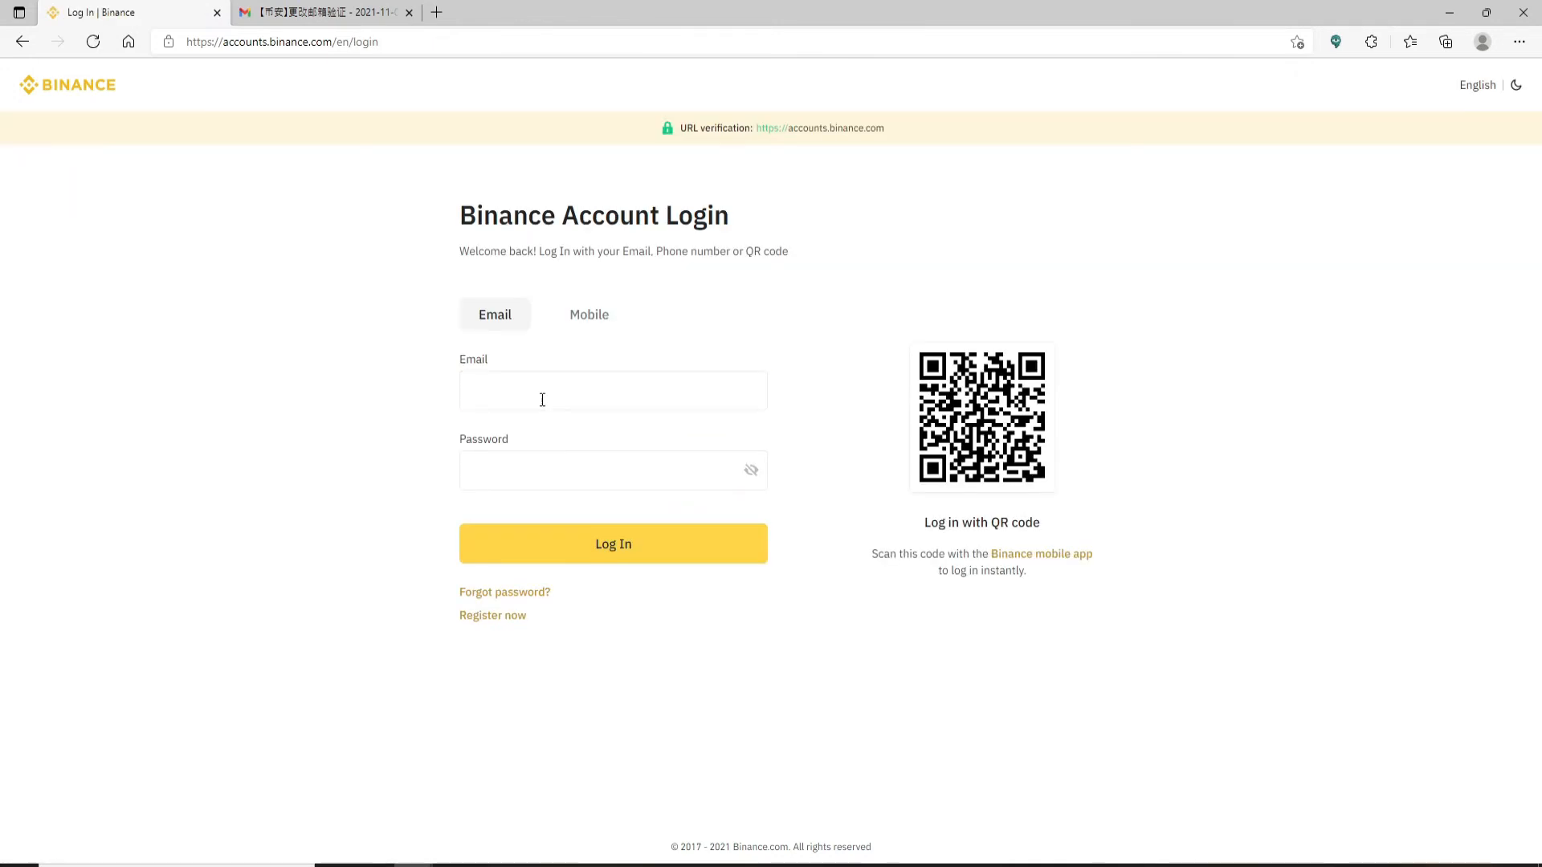
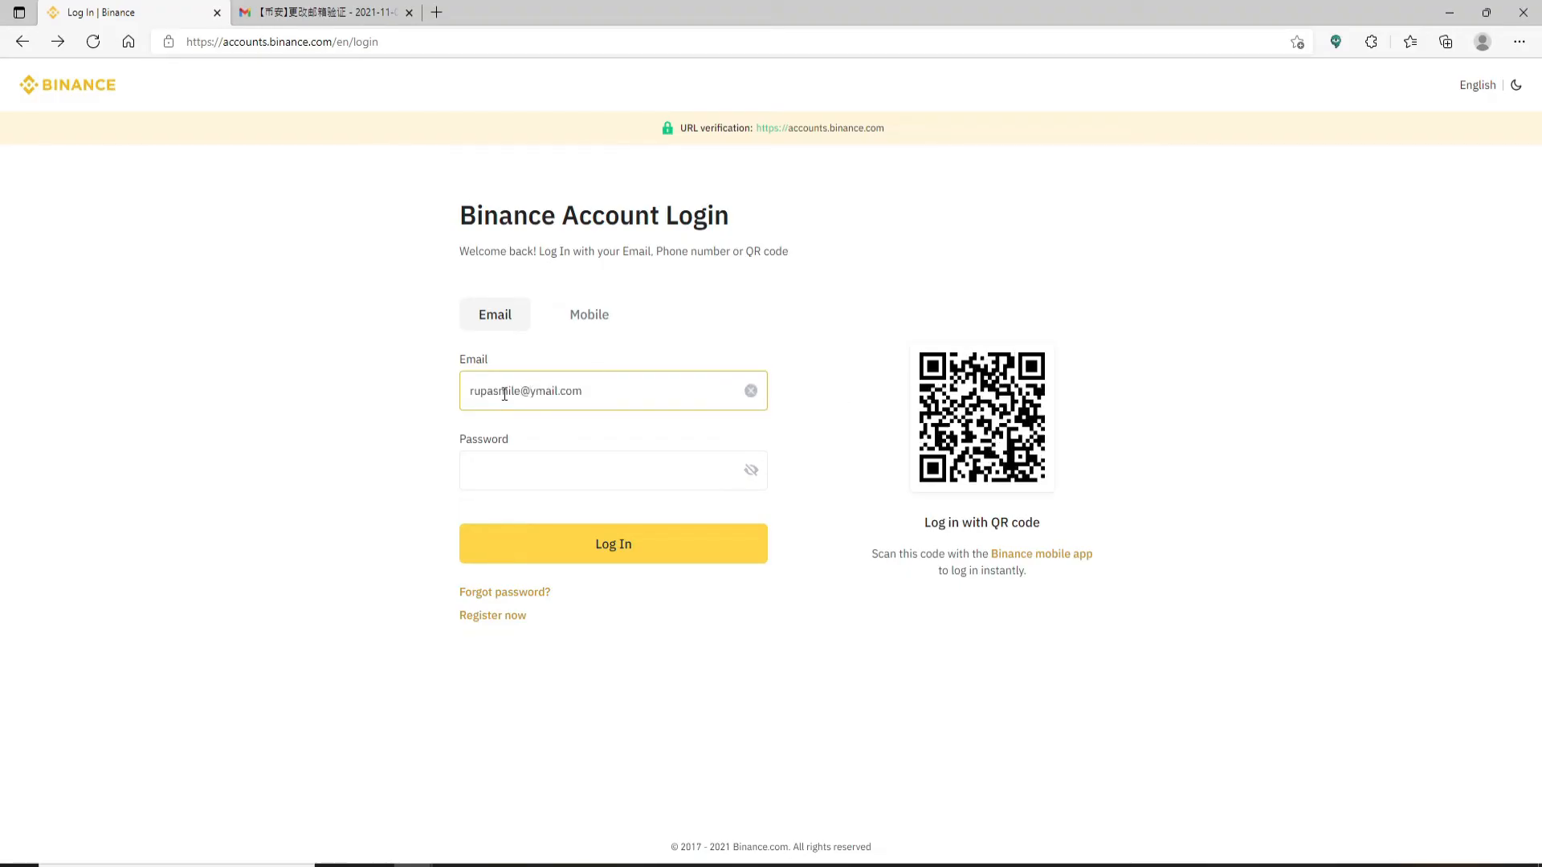
click(613, 470)
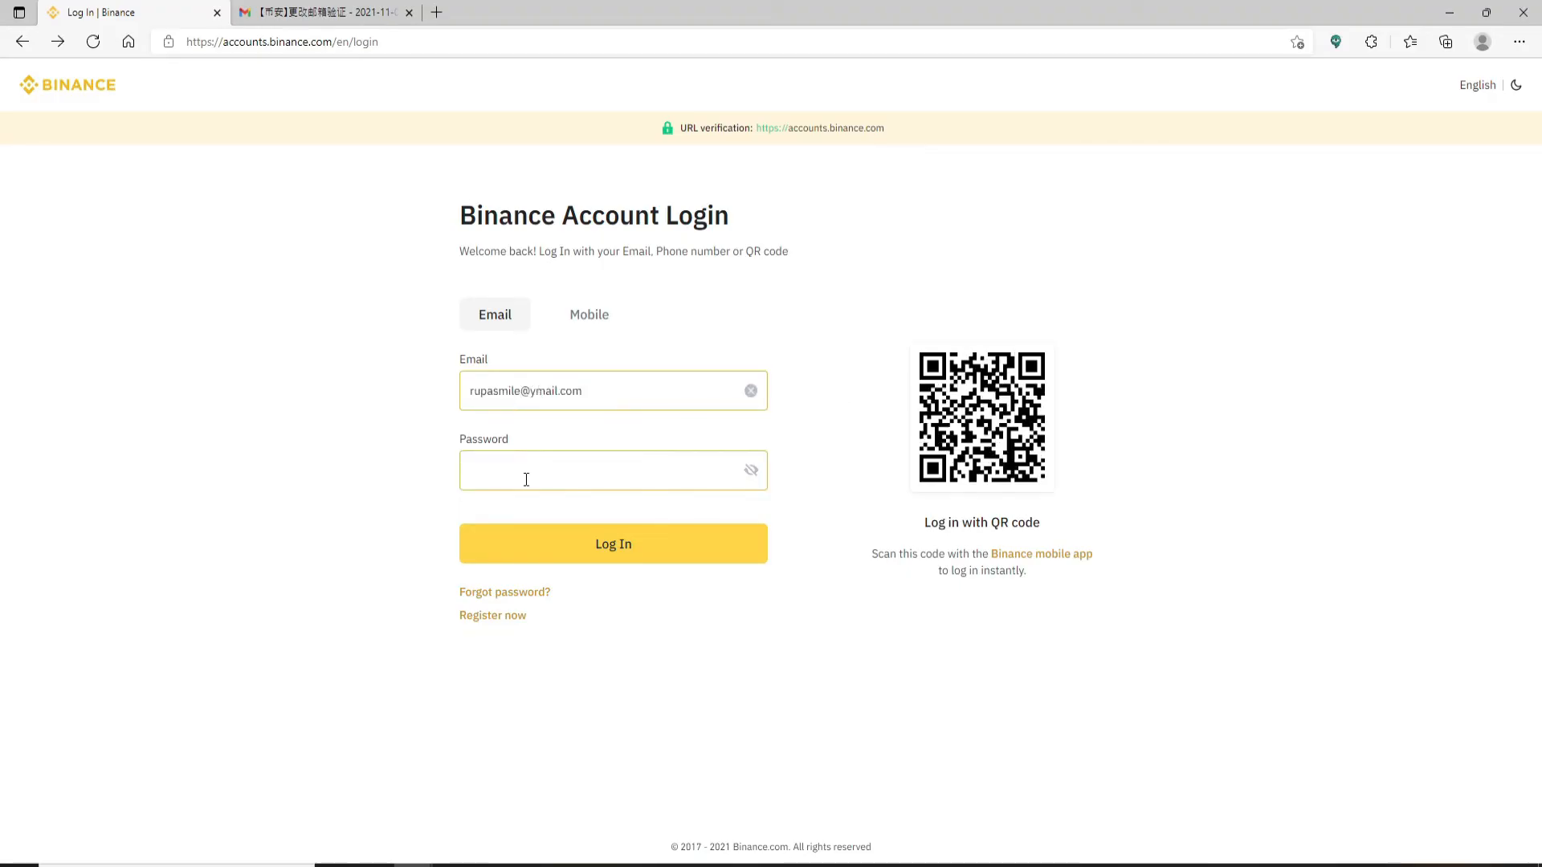
text(1)
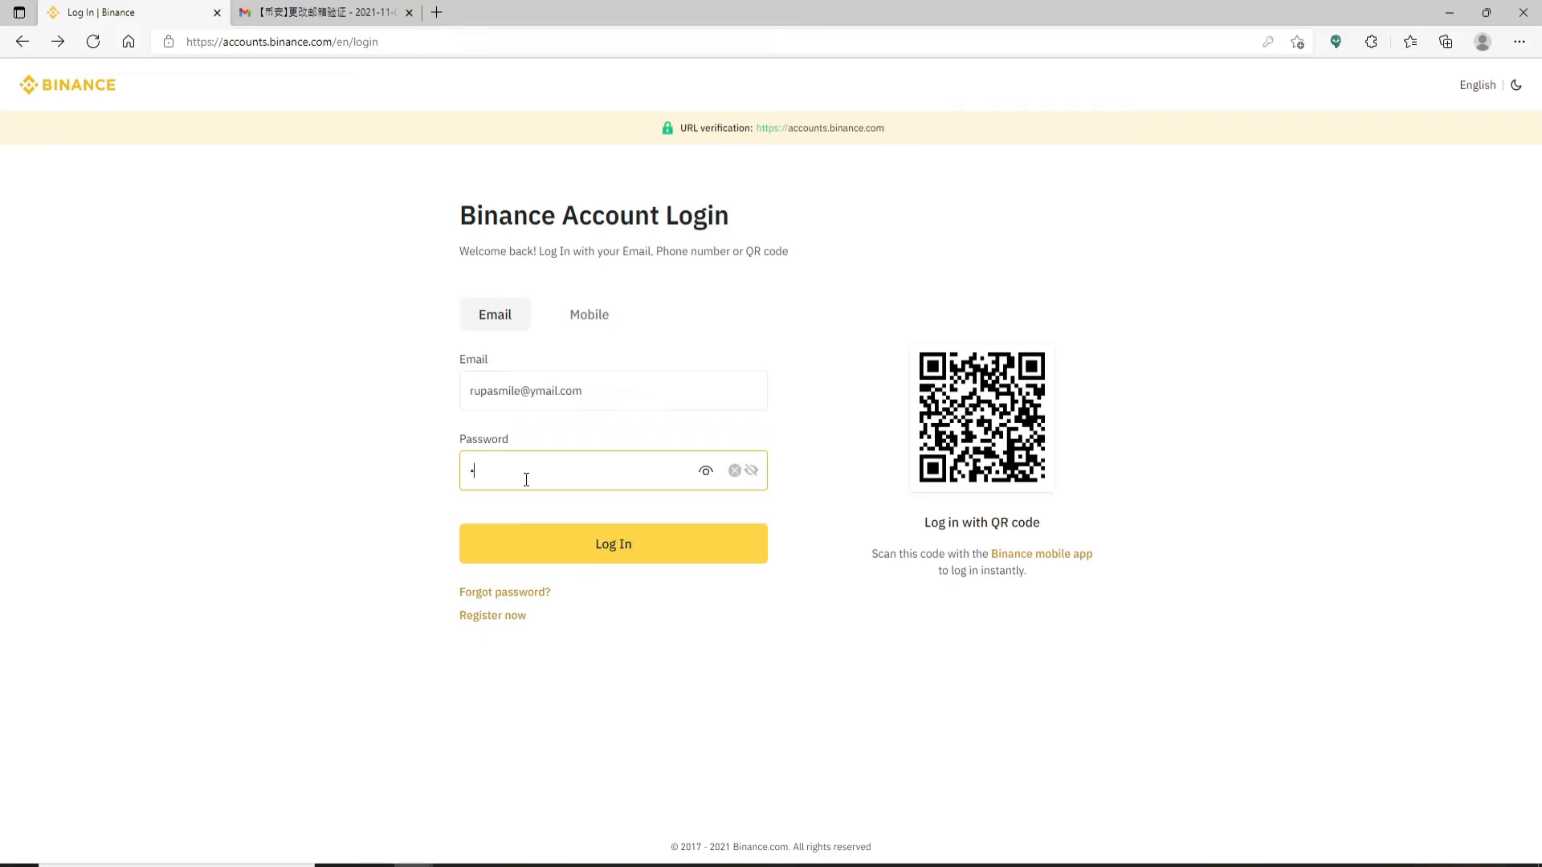
click(613, 544)
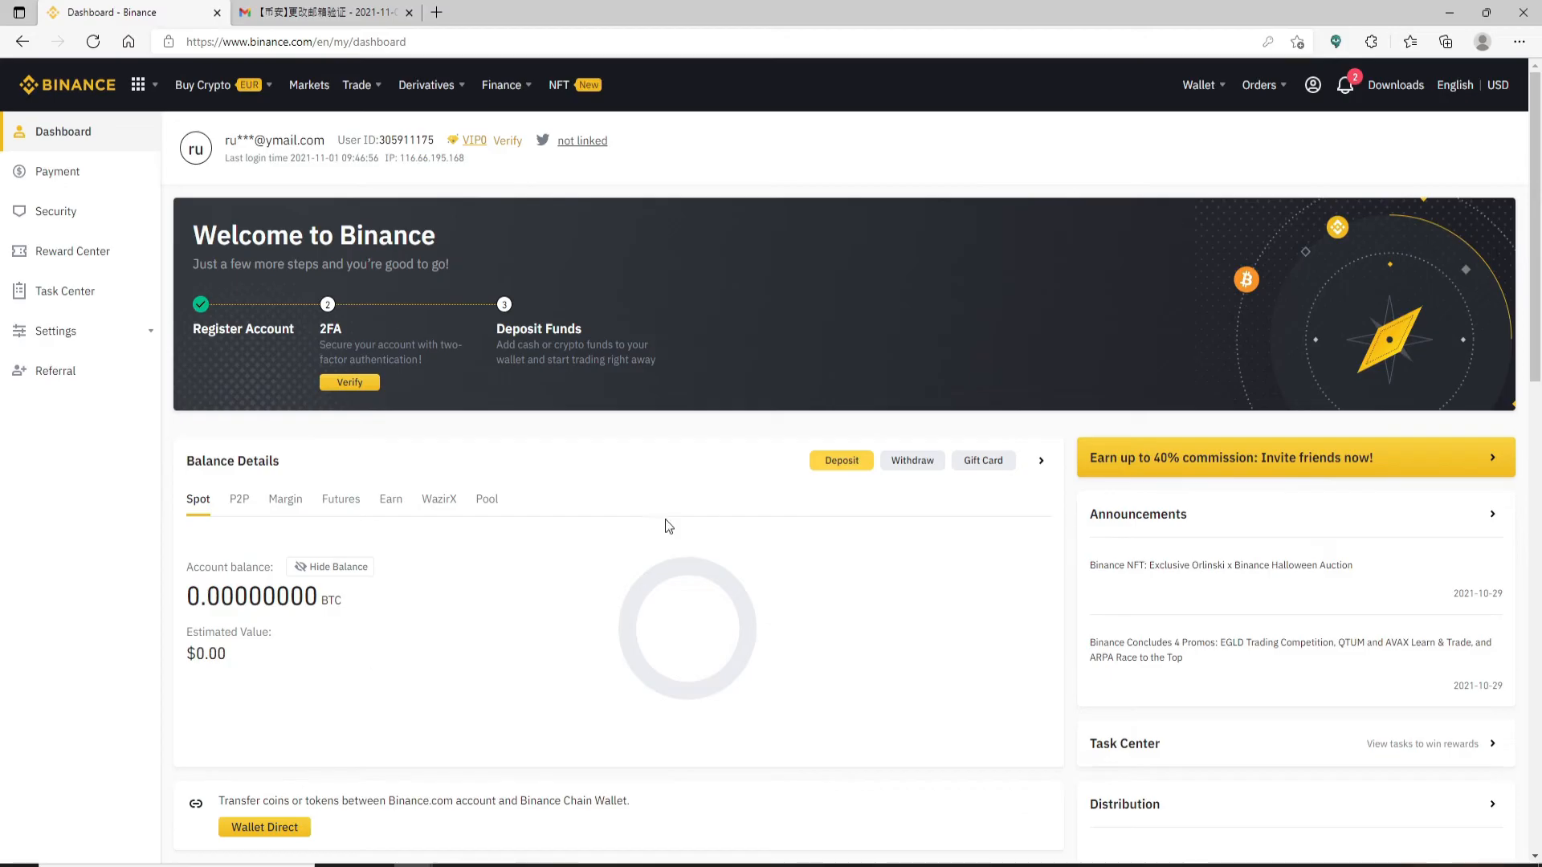
scroll(down, 3)
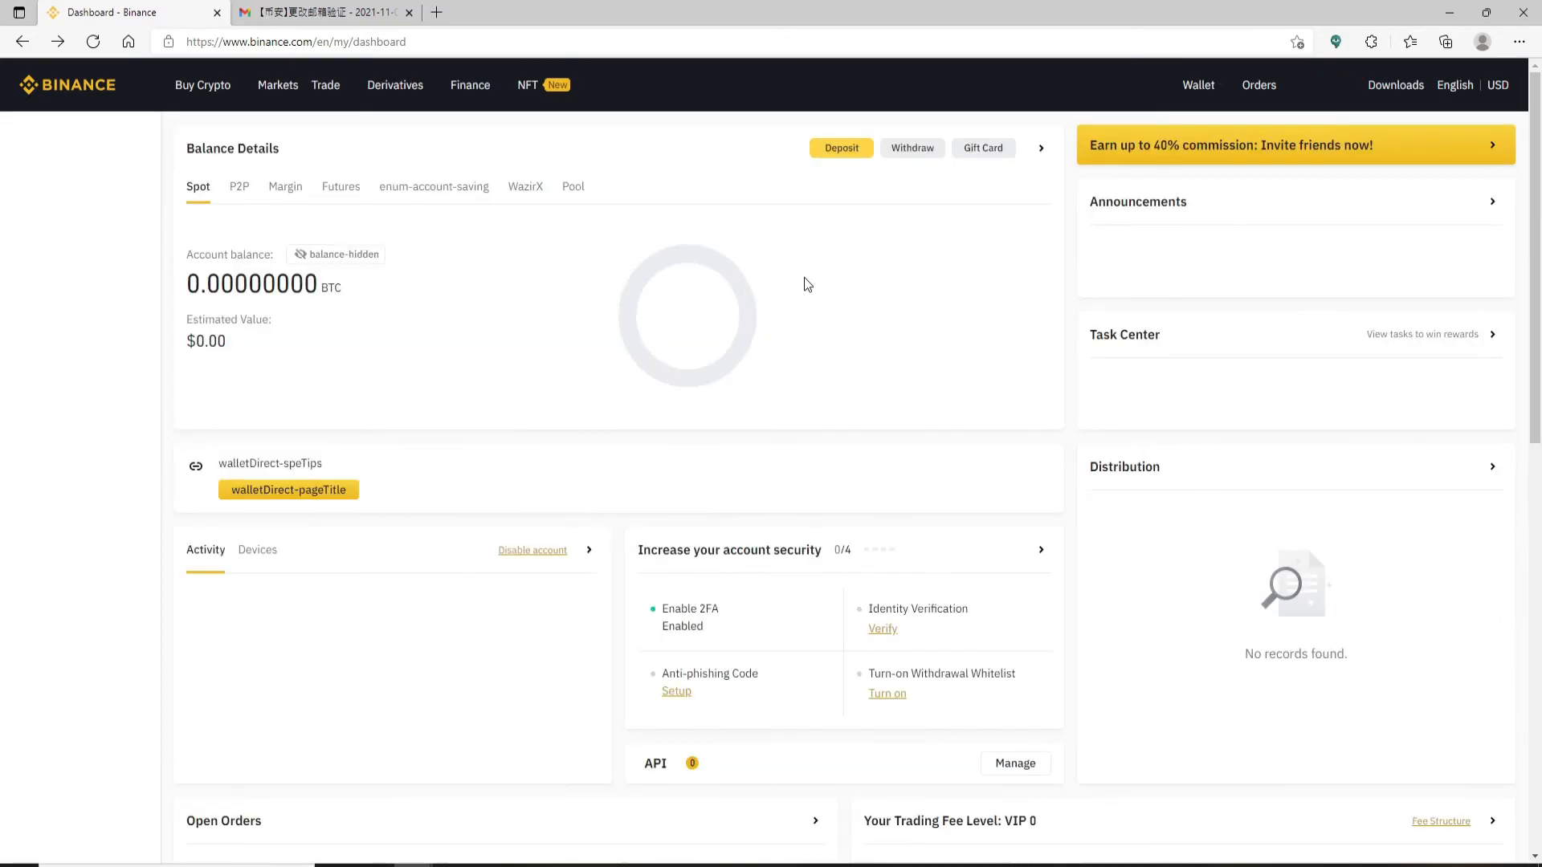